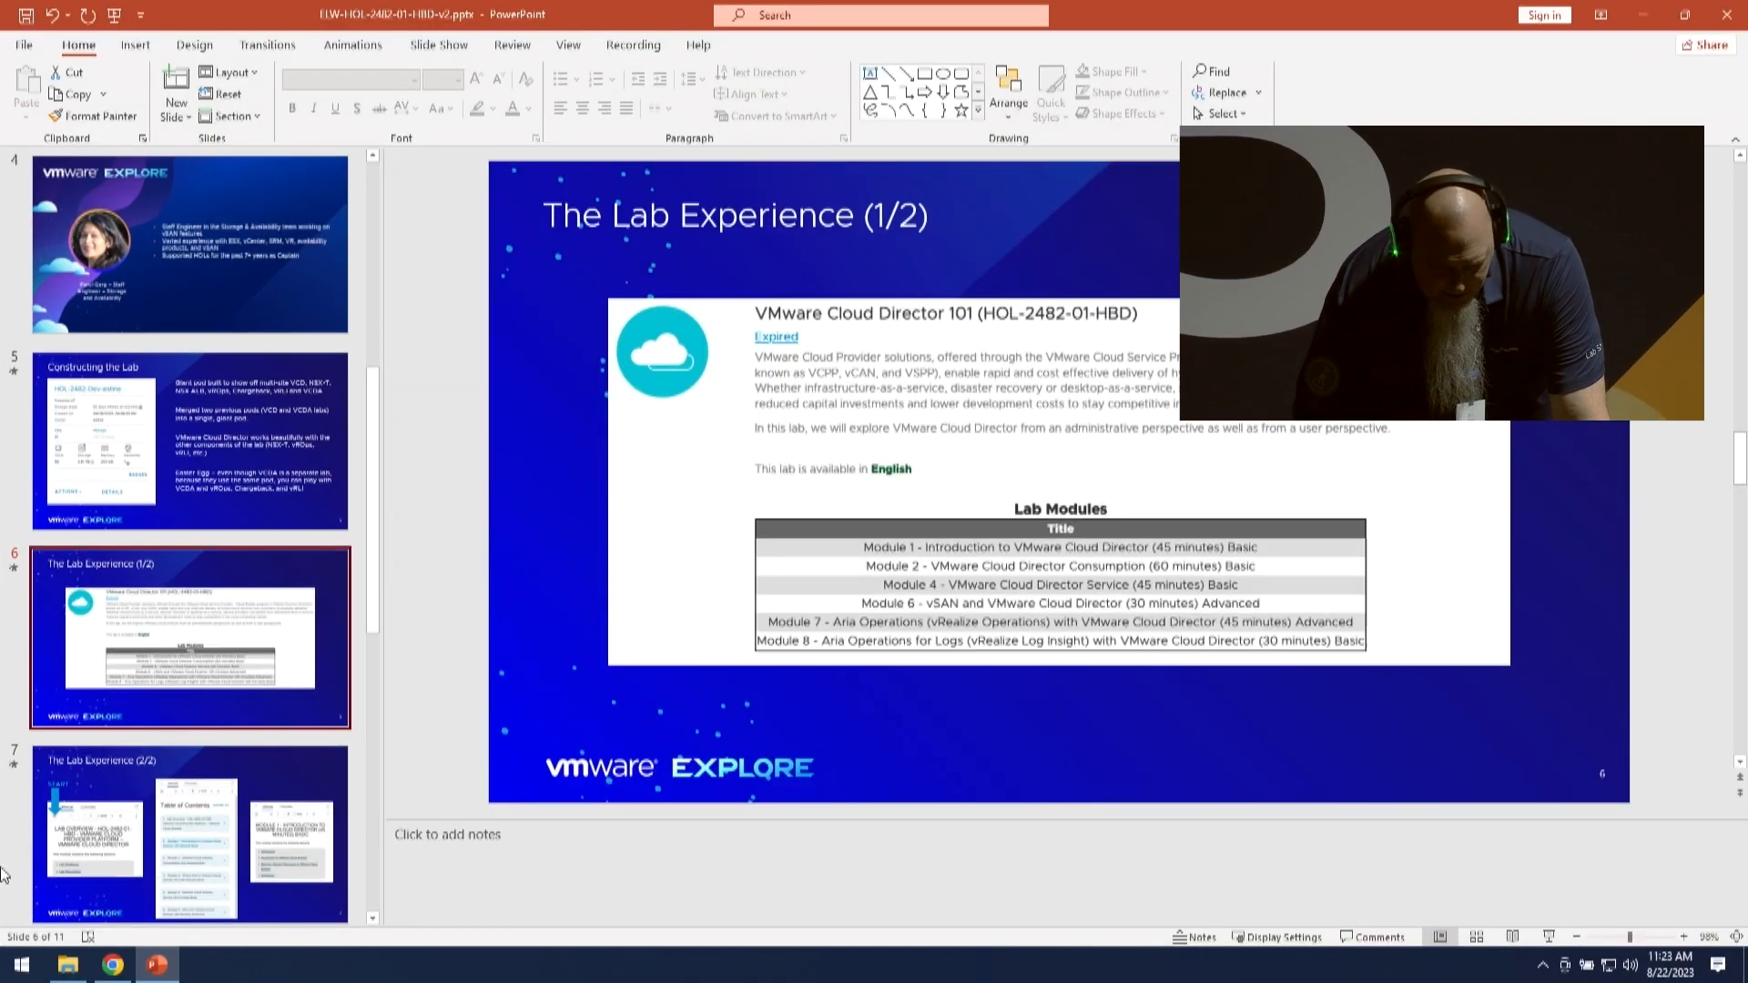
Bring up the lab catalogue filtered to 2482 and scroll to VMware Cloud Director 101
{"action": "left_click", "coordinate": [113, 963]}
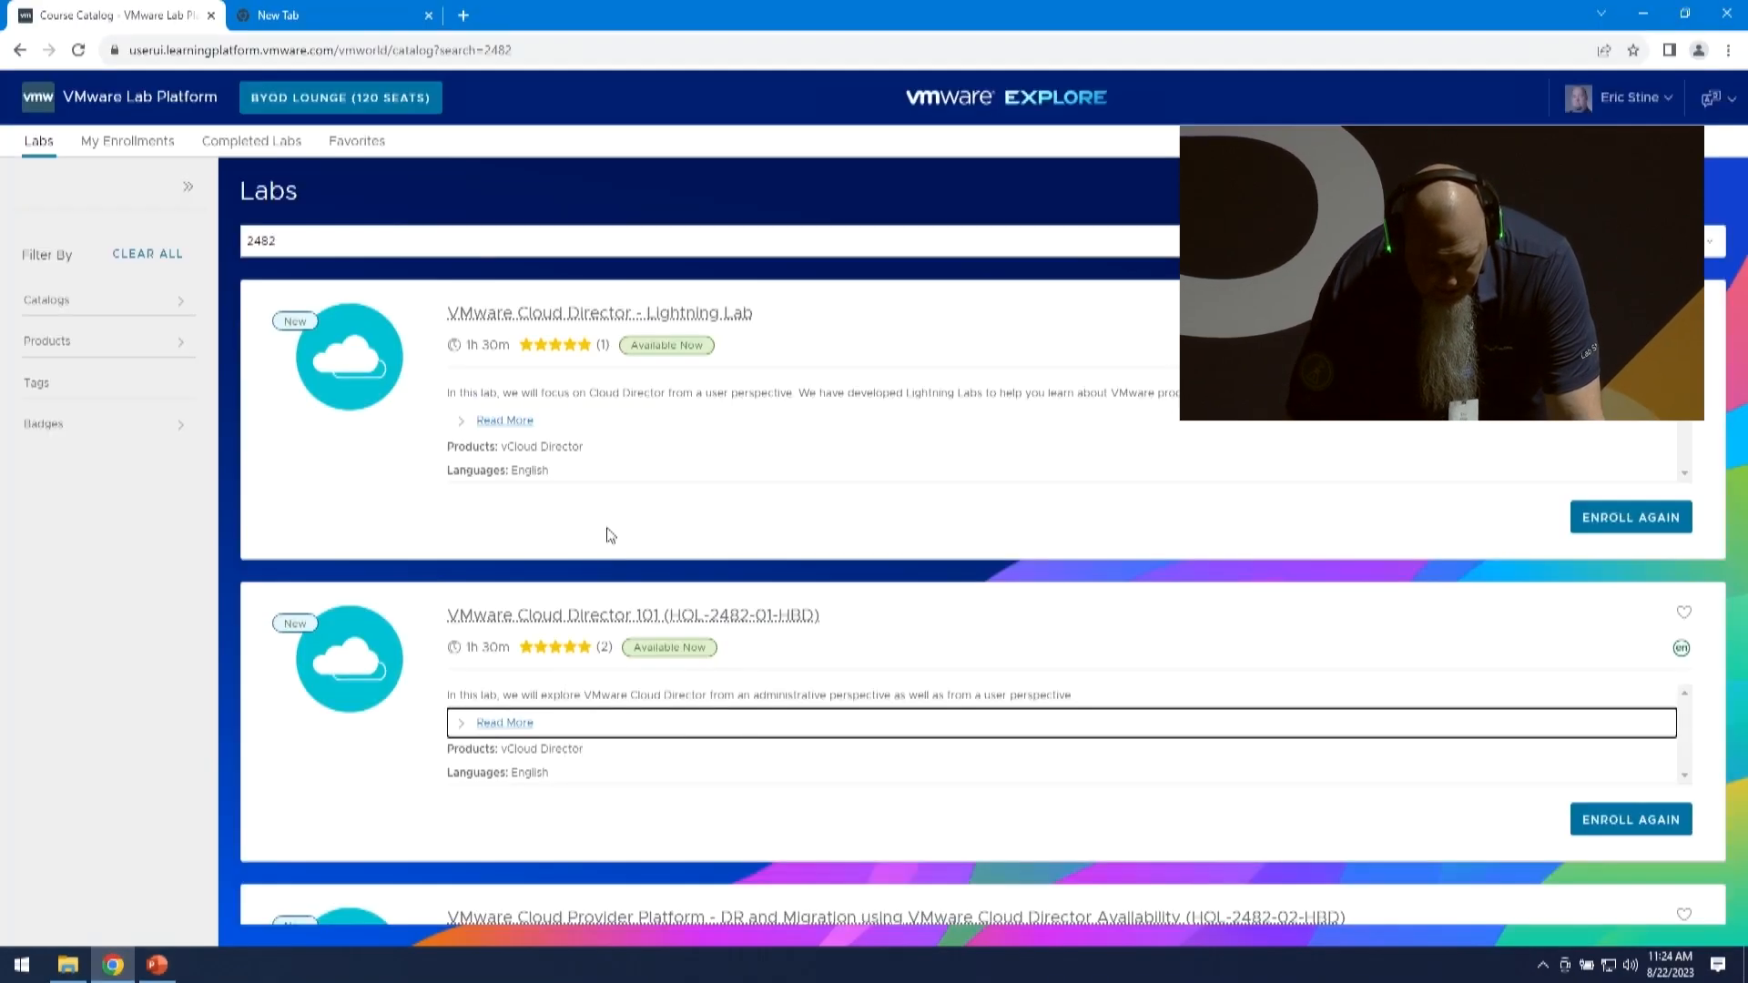
{"action": "mouse_move", "coordinate": [772, 452]}
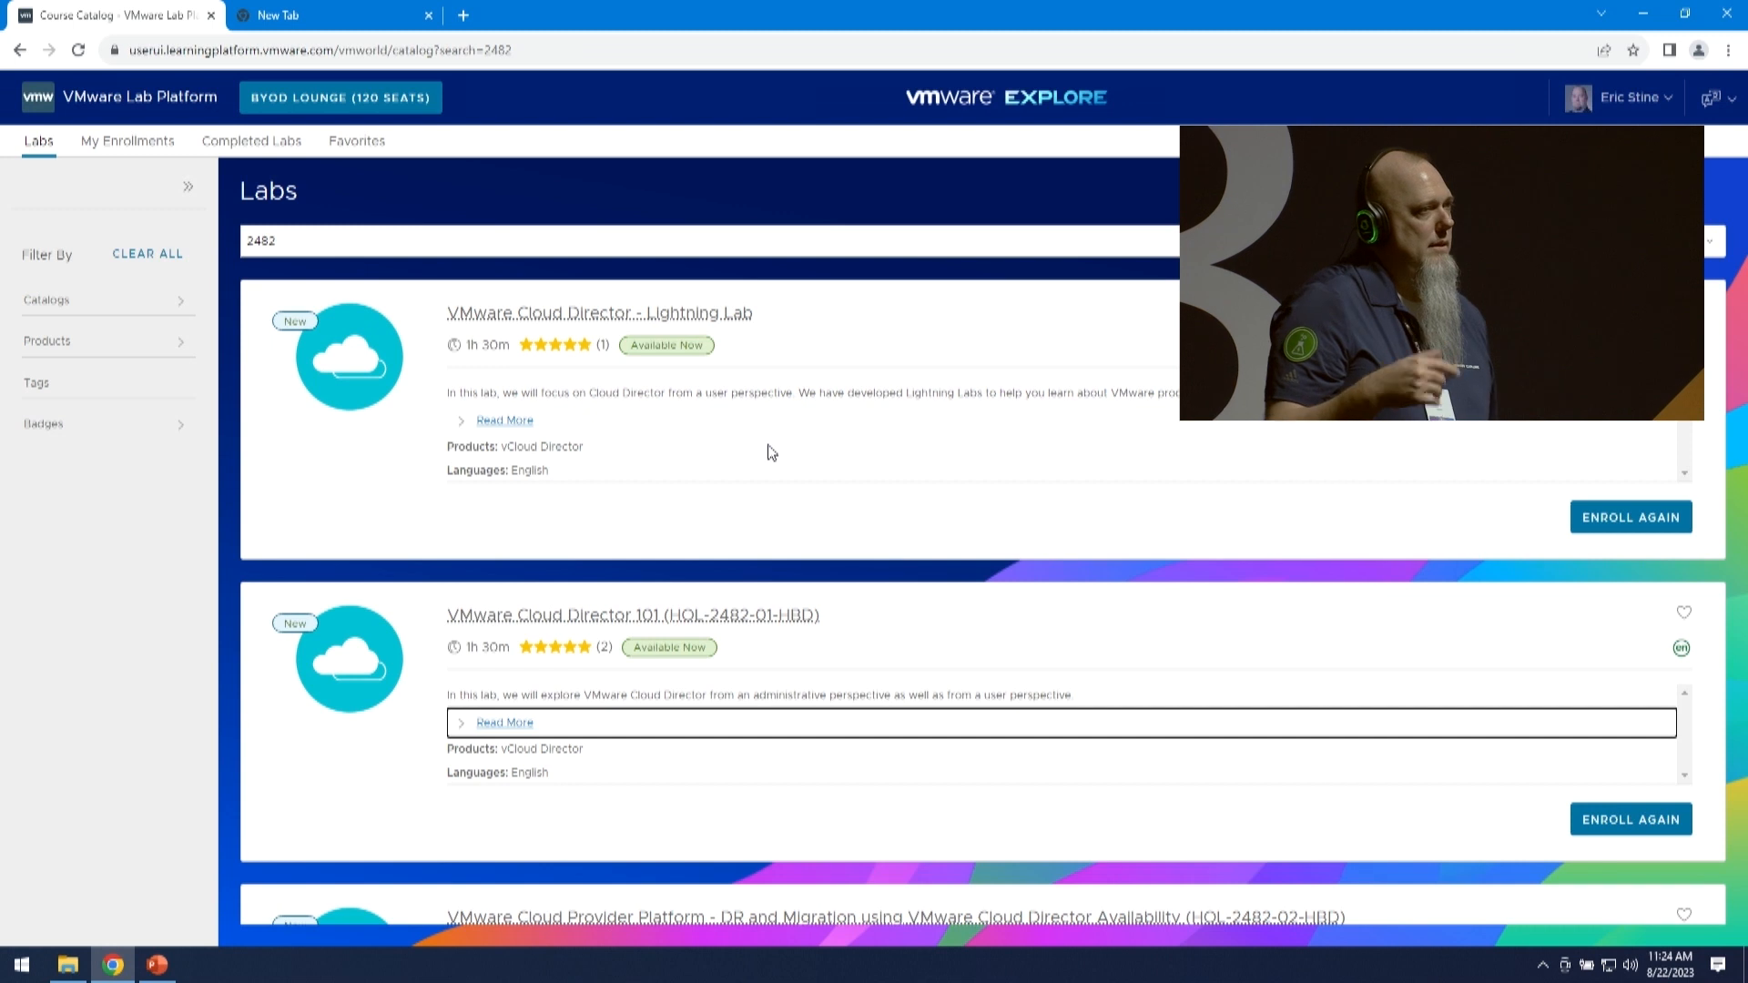
{"action": "mouse_move", "coordinate": [707, 434]}
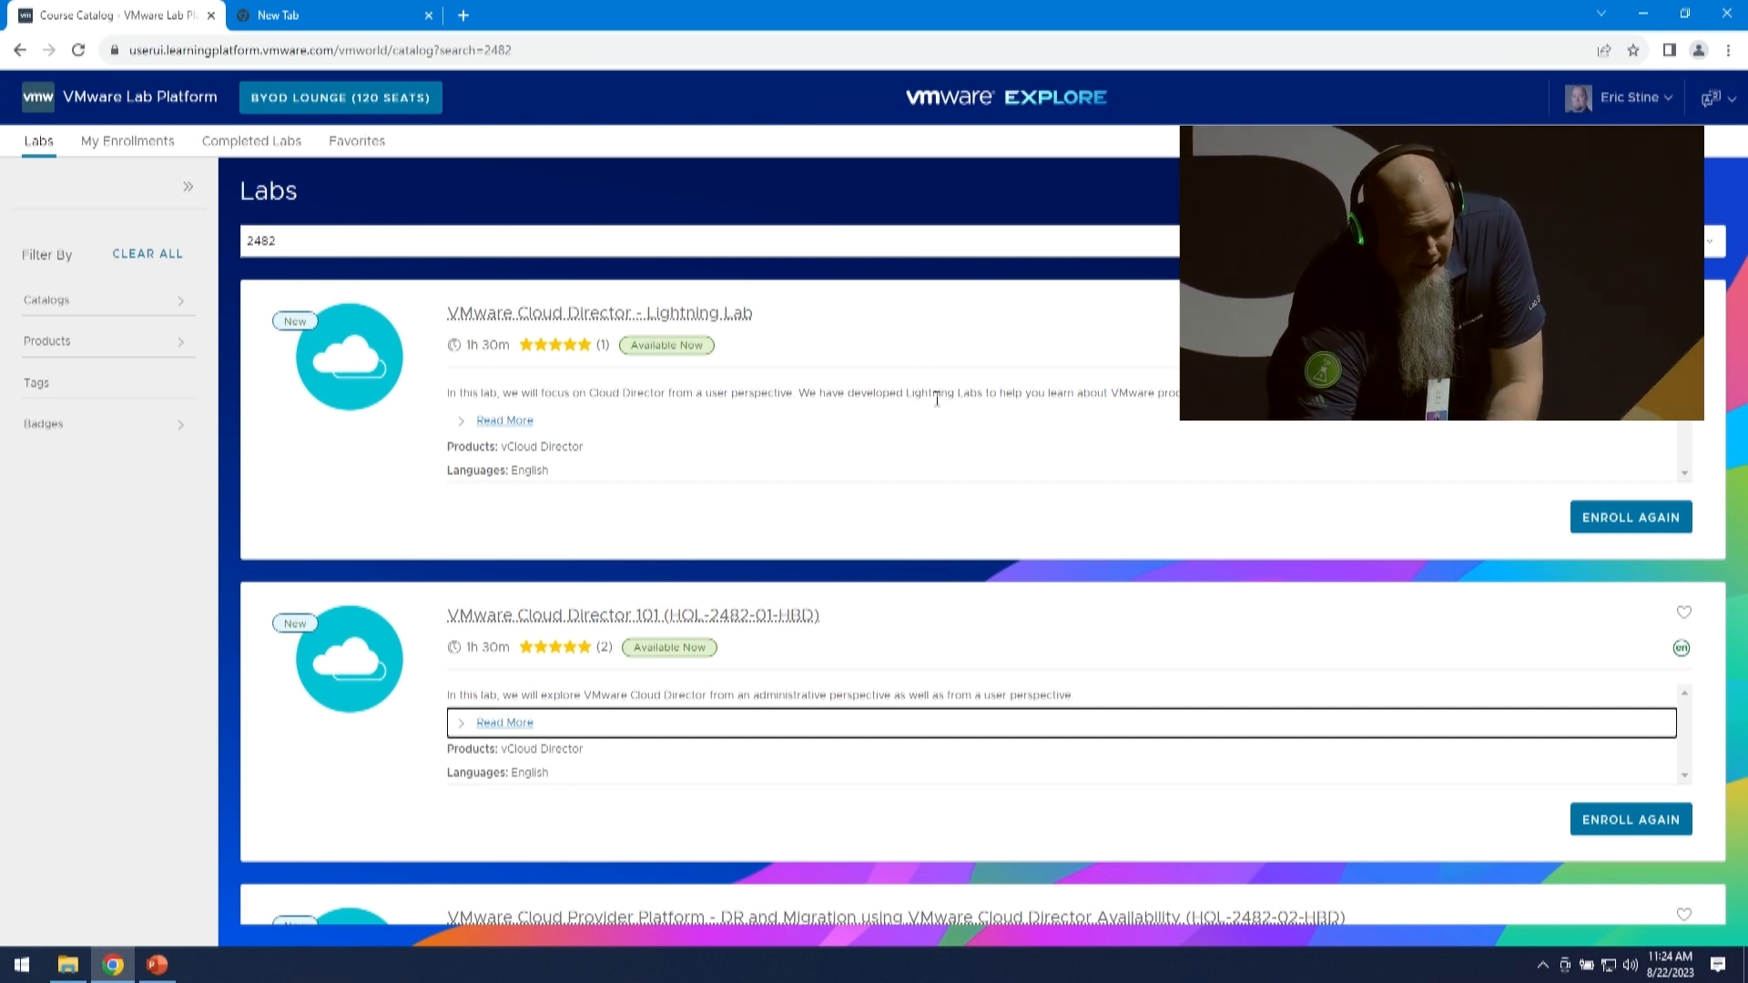
{"action": "scroll", "scroll_direction": "down", "scroll_amount": 3}
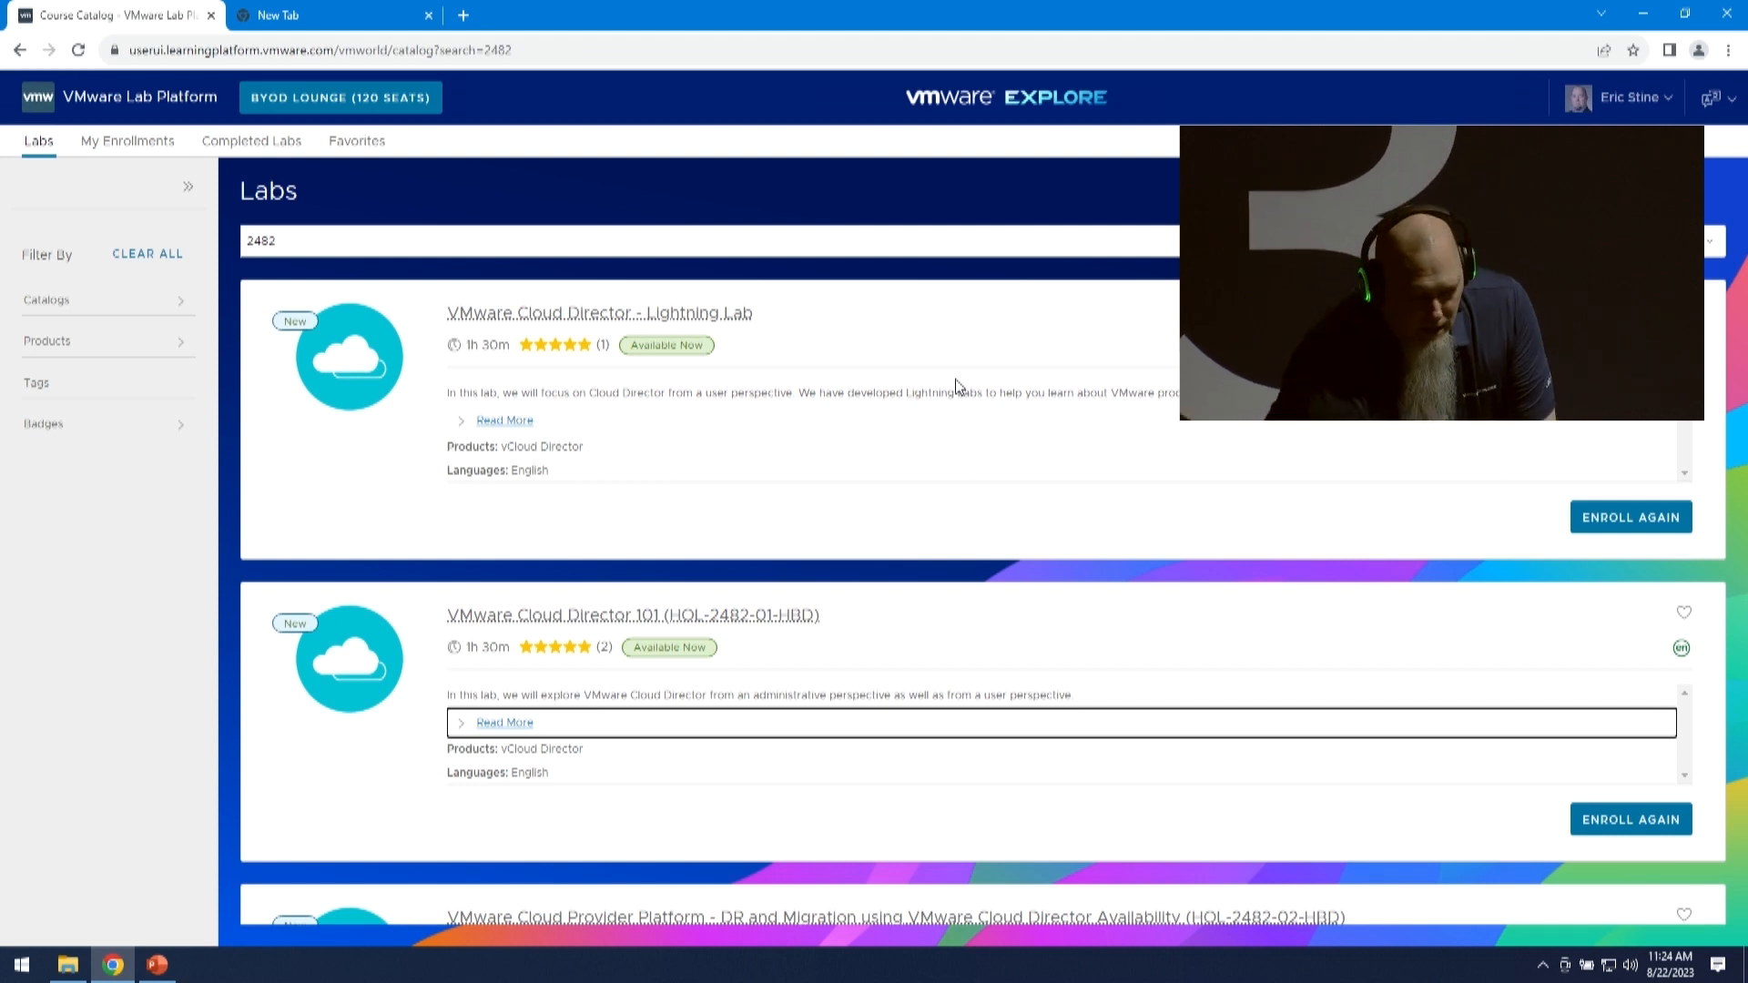
{"action": "scroll", "scroll_direction": "down", "scroll_amount": 3}
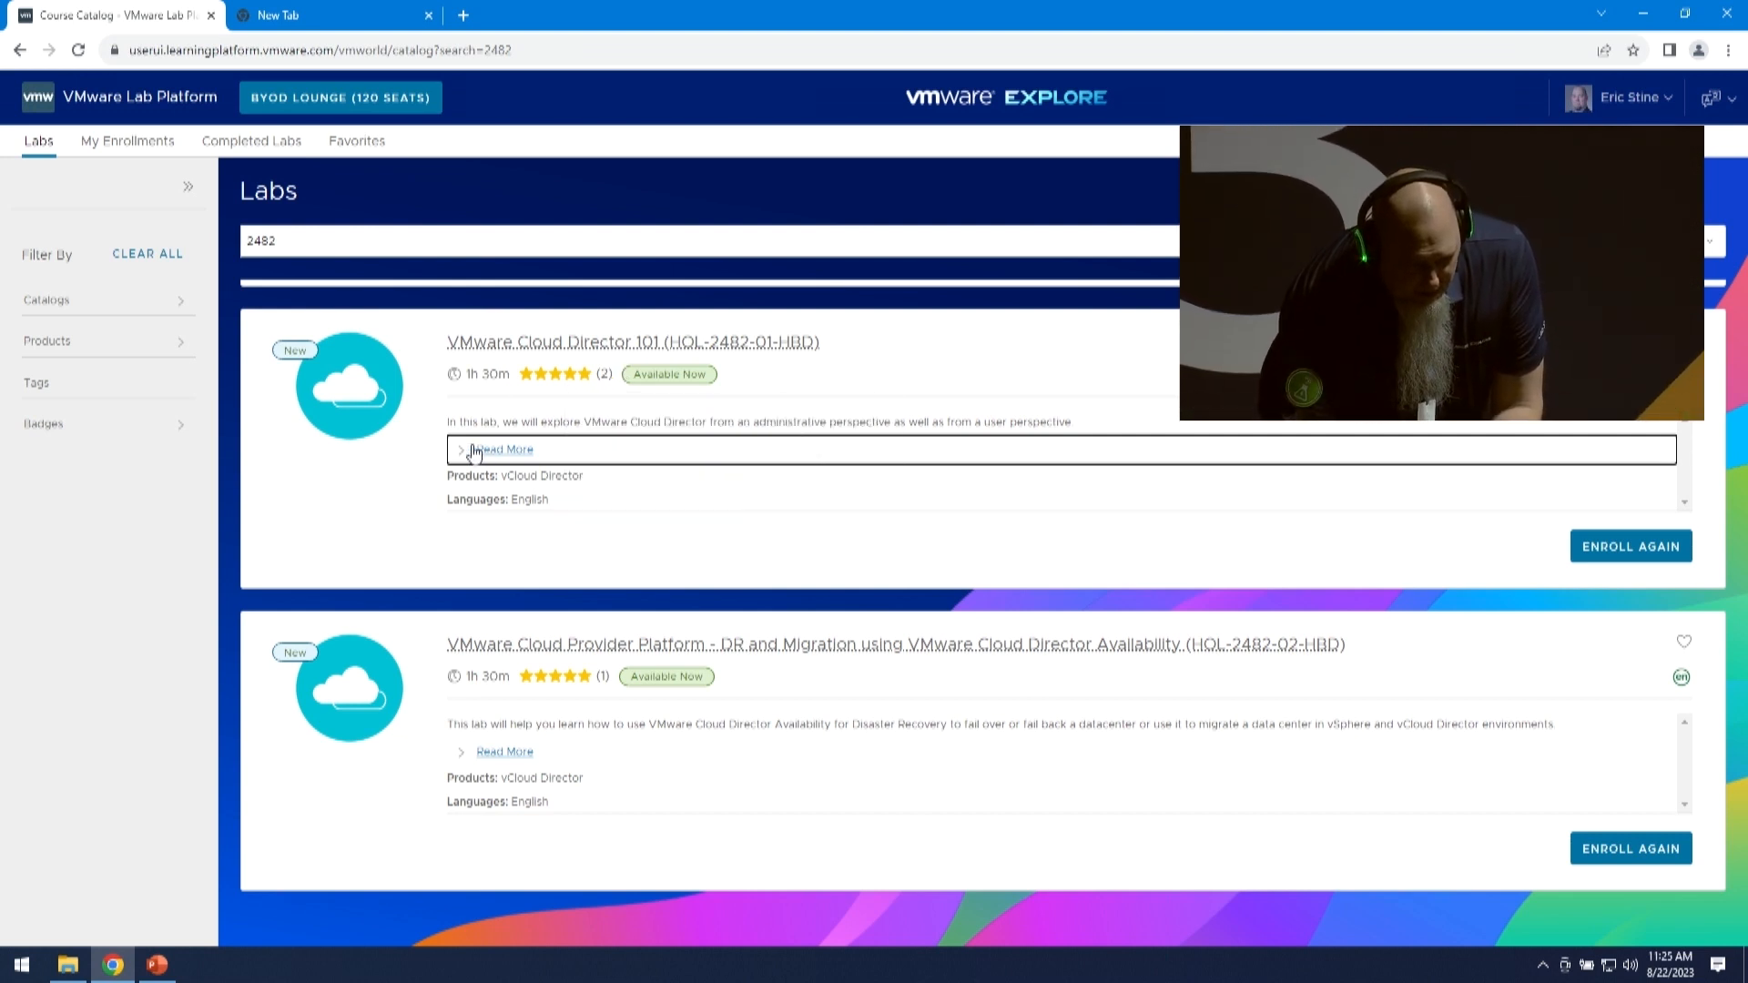
Expand Cloud Director 101 (HOL-2482-01-HBD) via Read More down to its eight-module table
{"action": "left_click", "coordinate": [494, 449]}
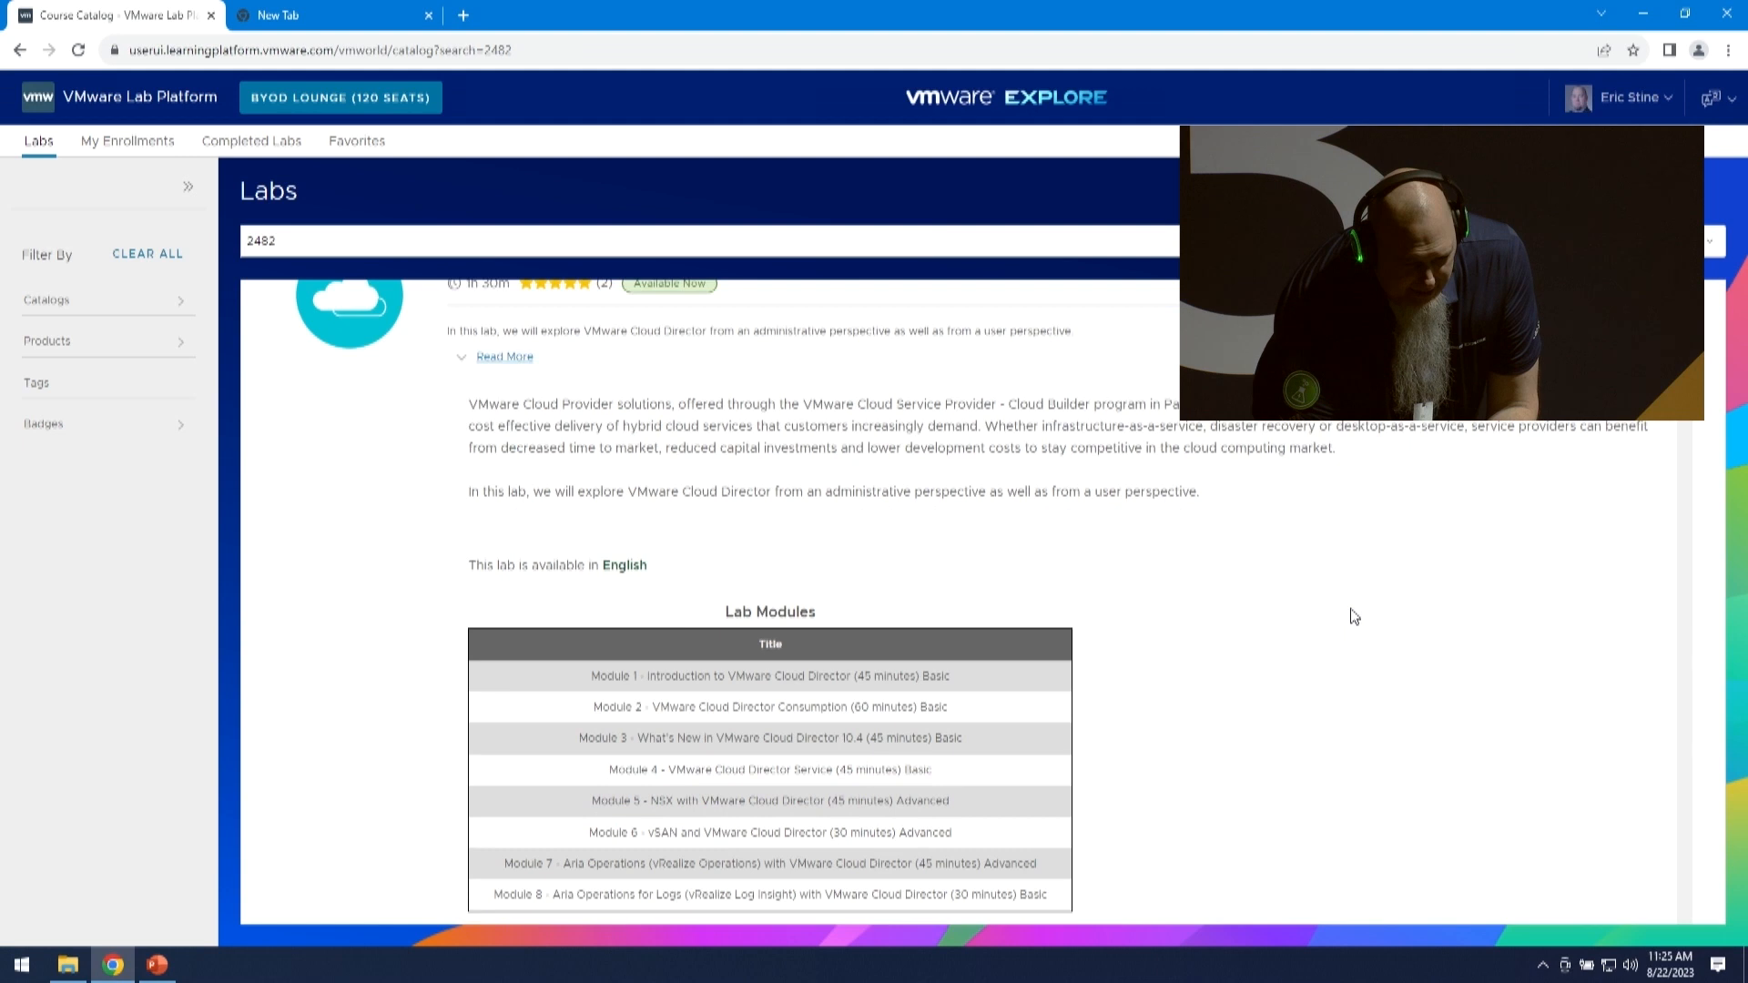
{"action": "scroll", "scroll_direction": "down", "scroll_amount": 3}
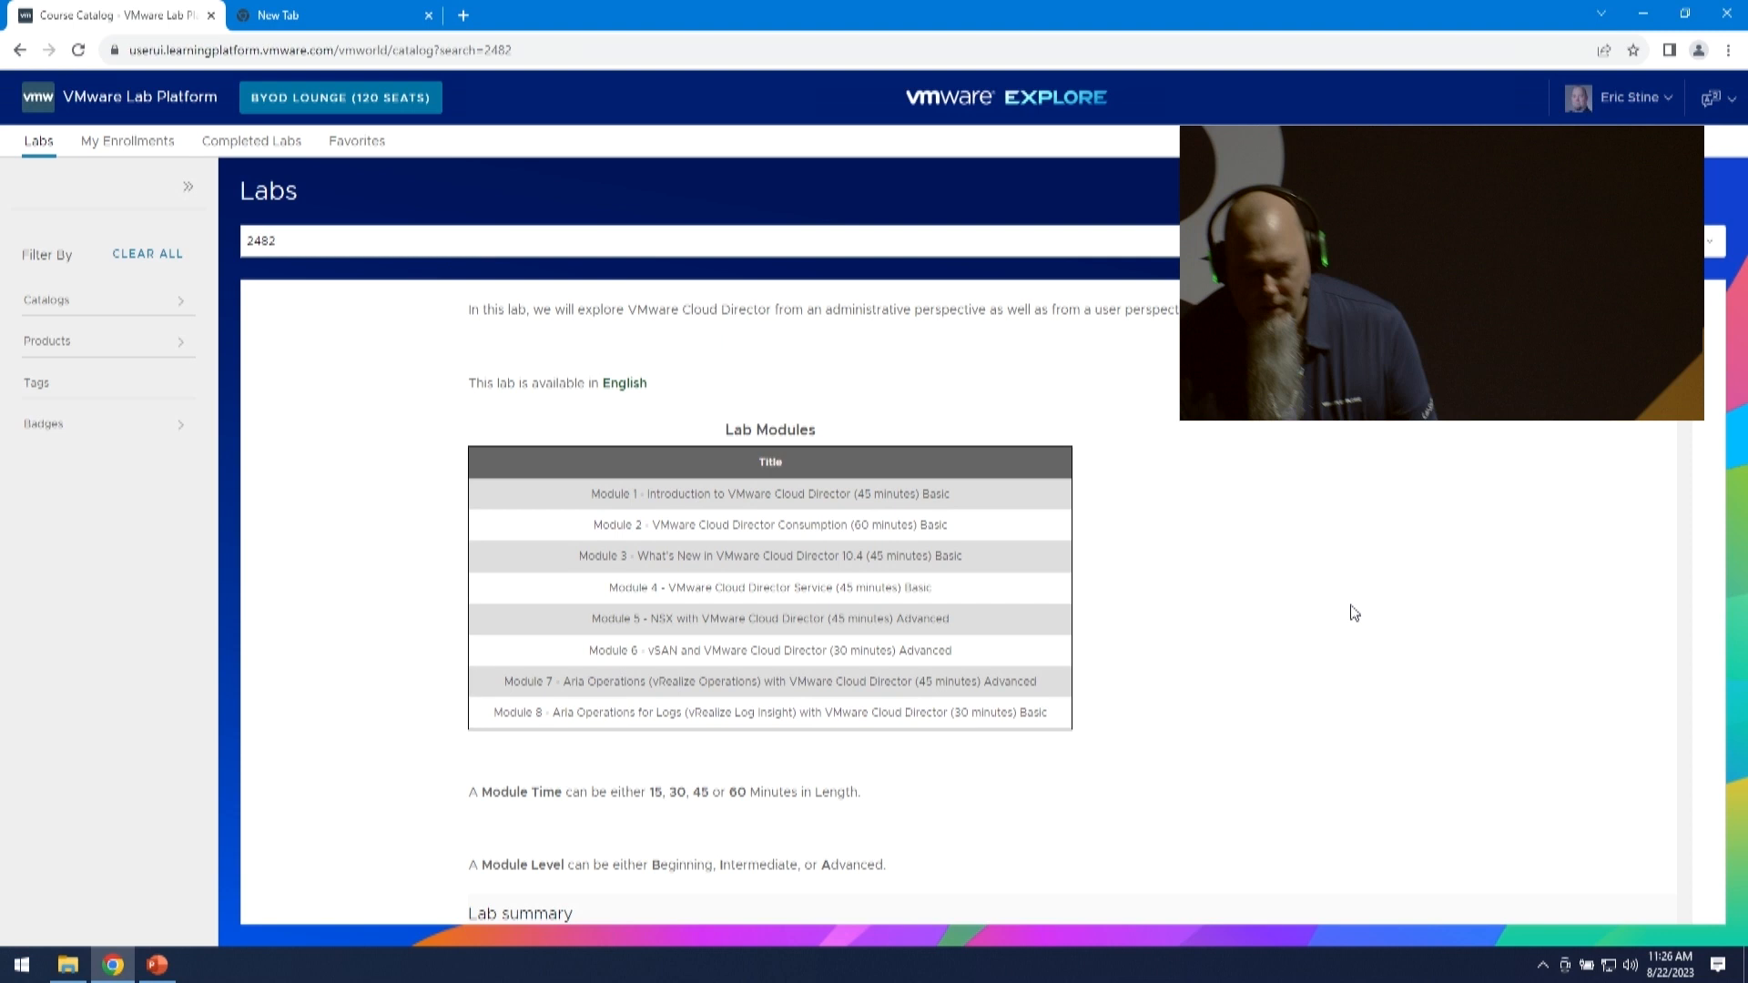
{"action": "mouse_move", "coordinate": [1257, 579]}
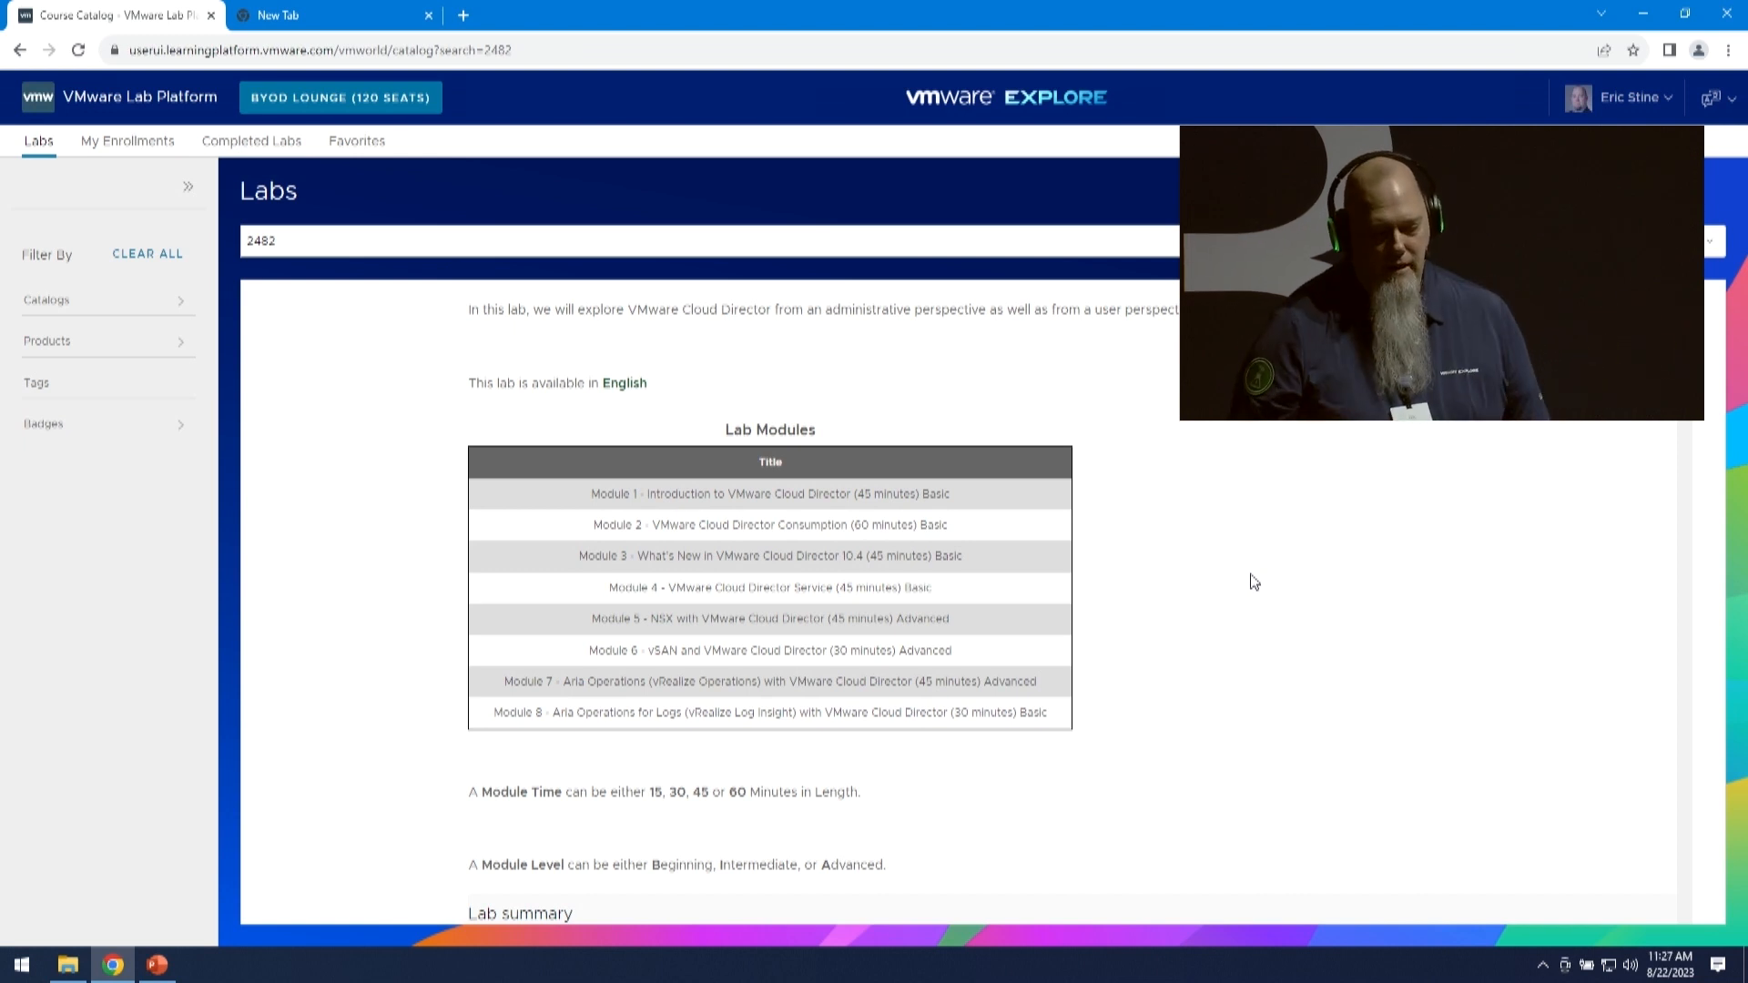
{"action": "mouse_move", "coordinate": [1334, 557]}
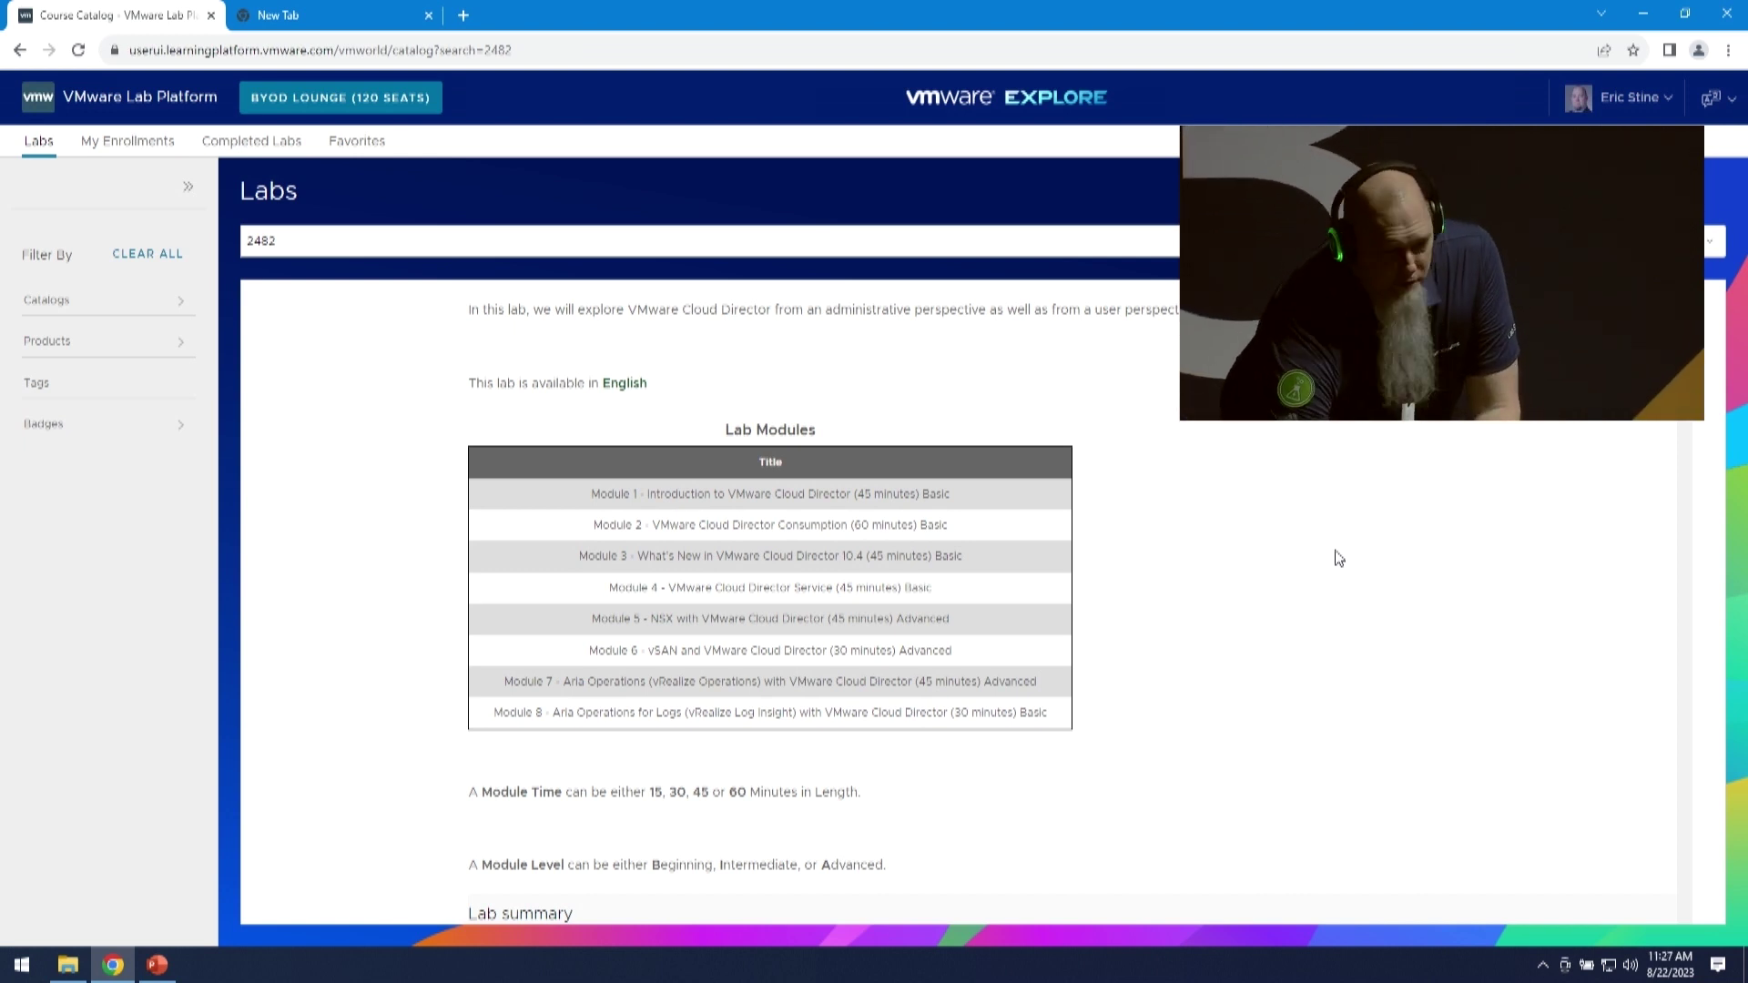
{"action": "mouse_move", "coordinate": [788, 583]}
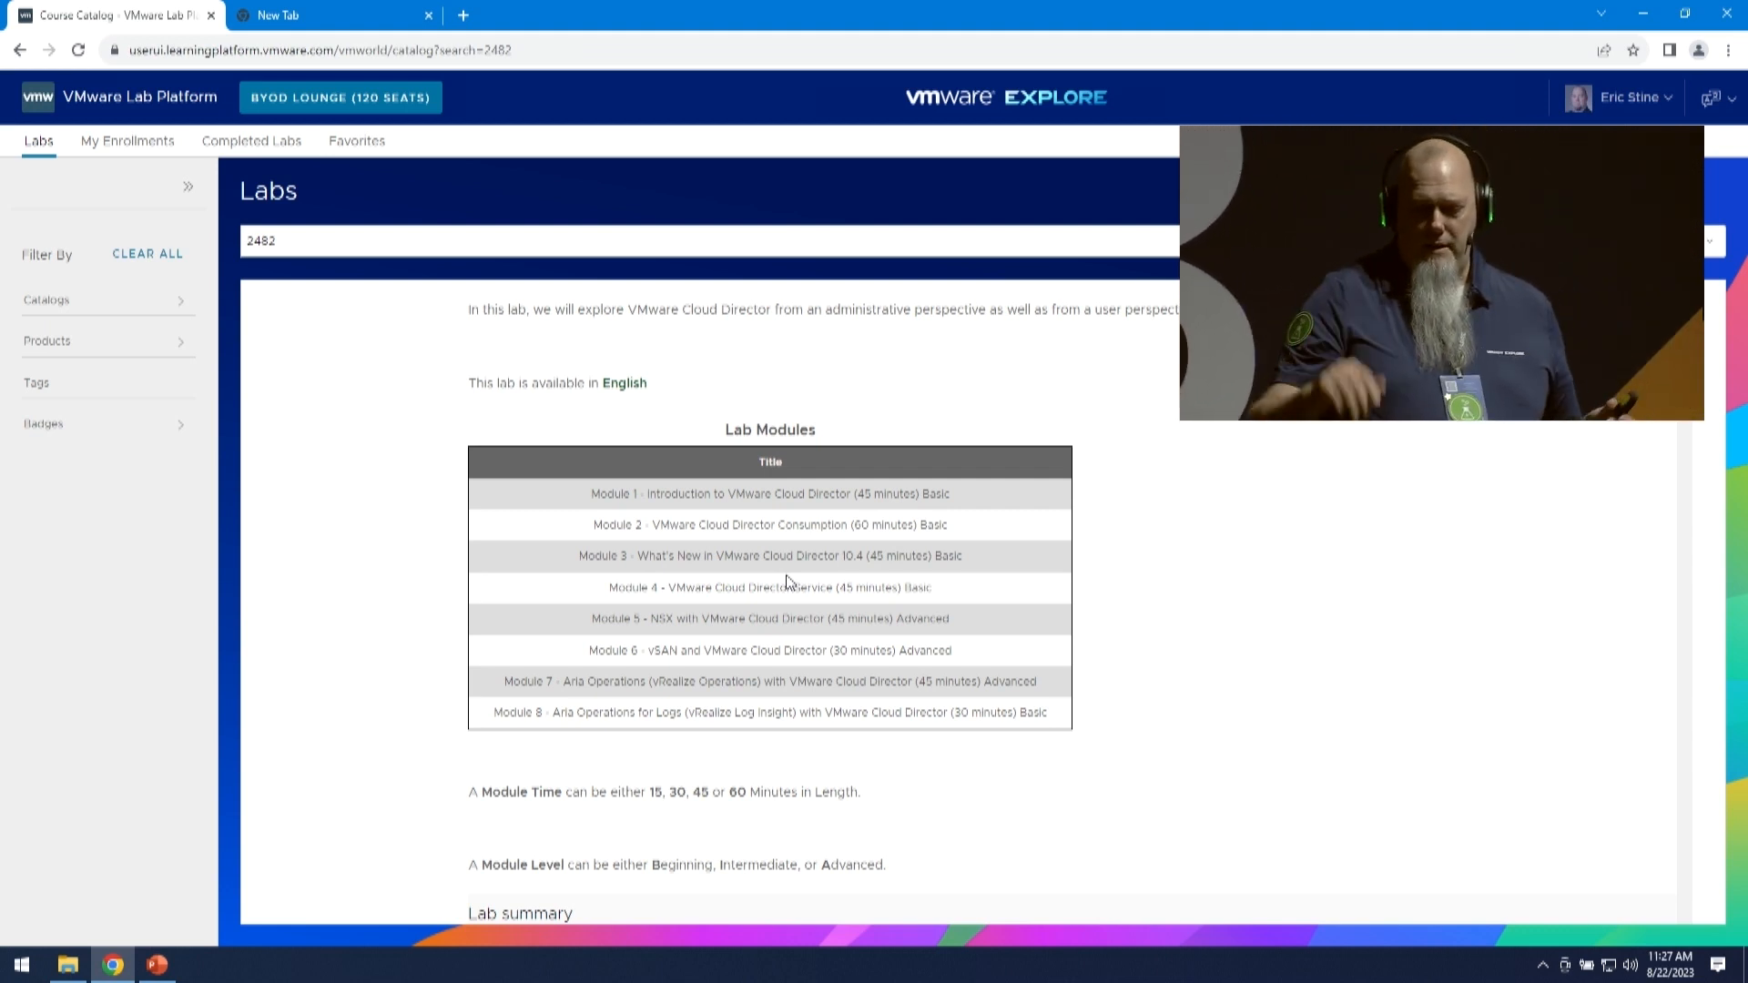
{"action": "mouse_move", "coordinate": [1636, 641]}
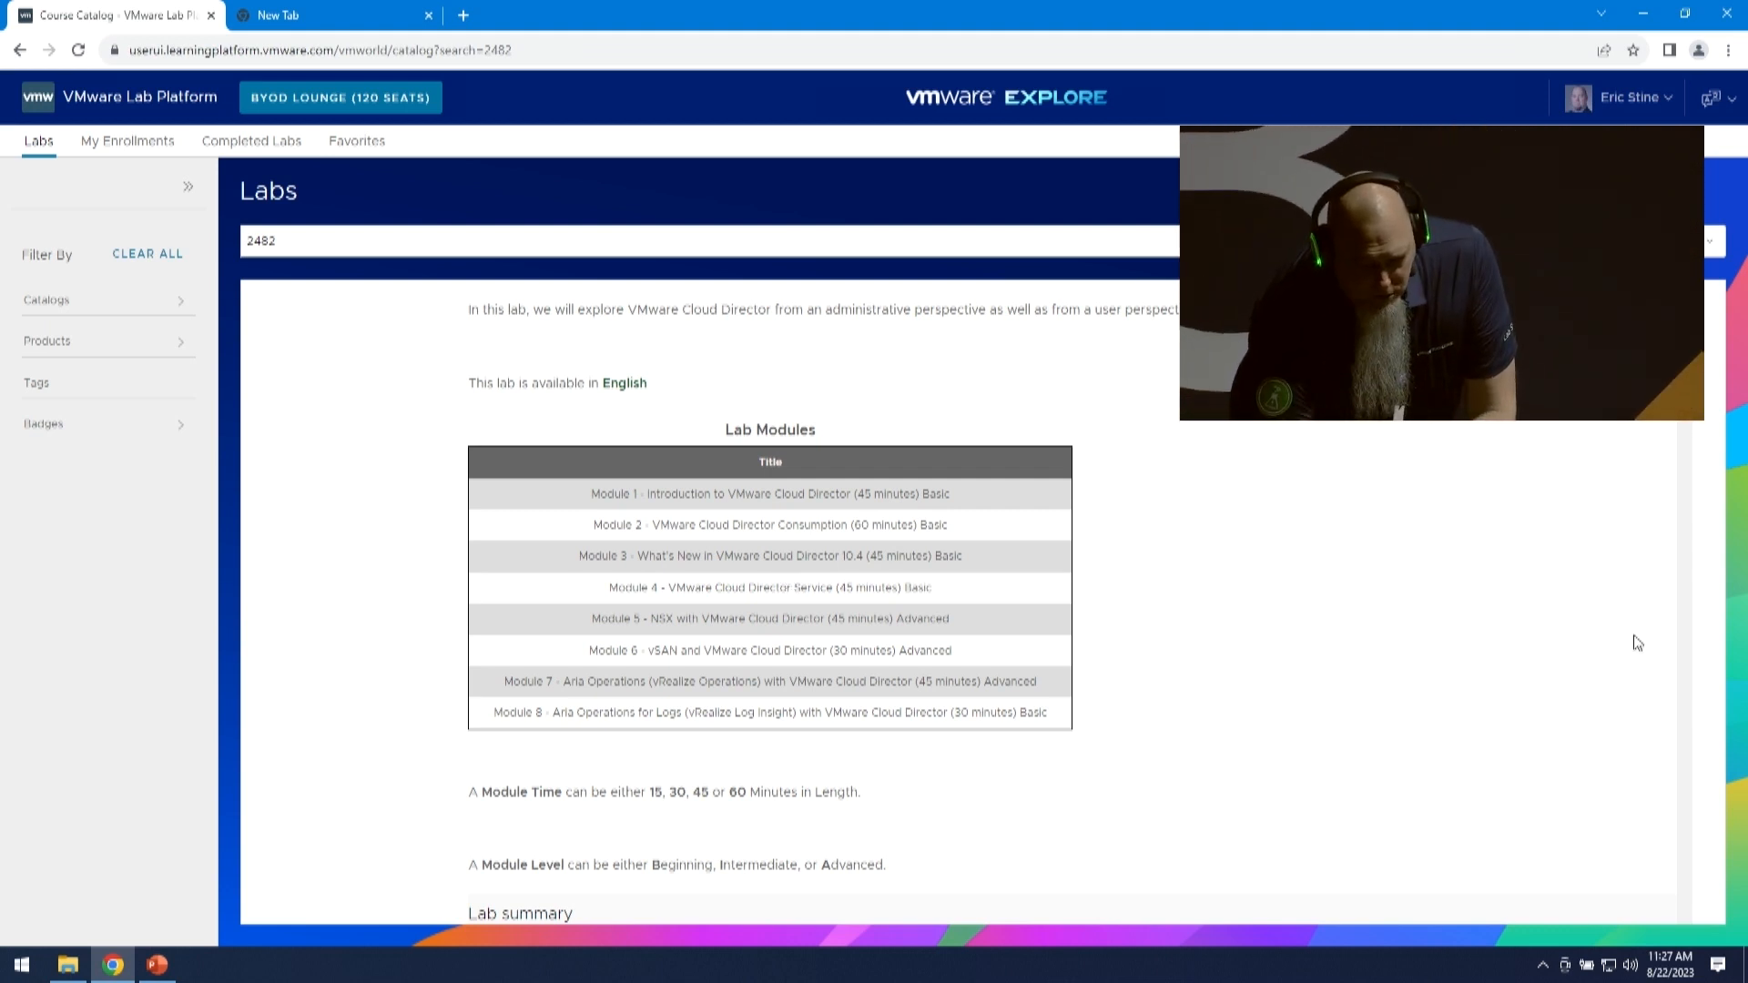
{"action": "mouse_move", "coordinate": [5, 874]}
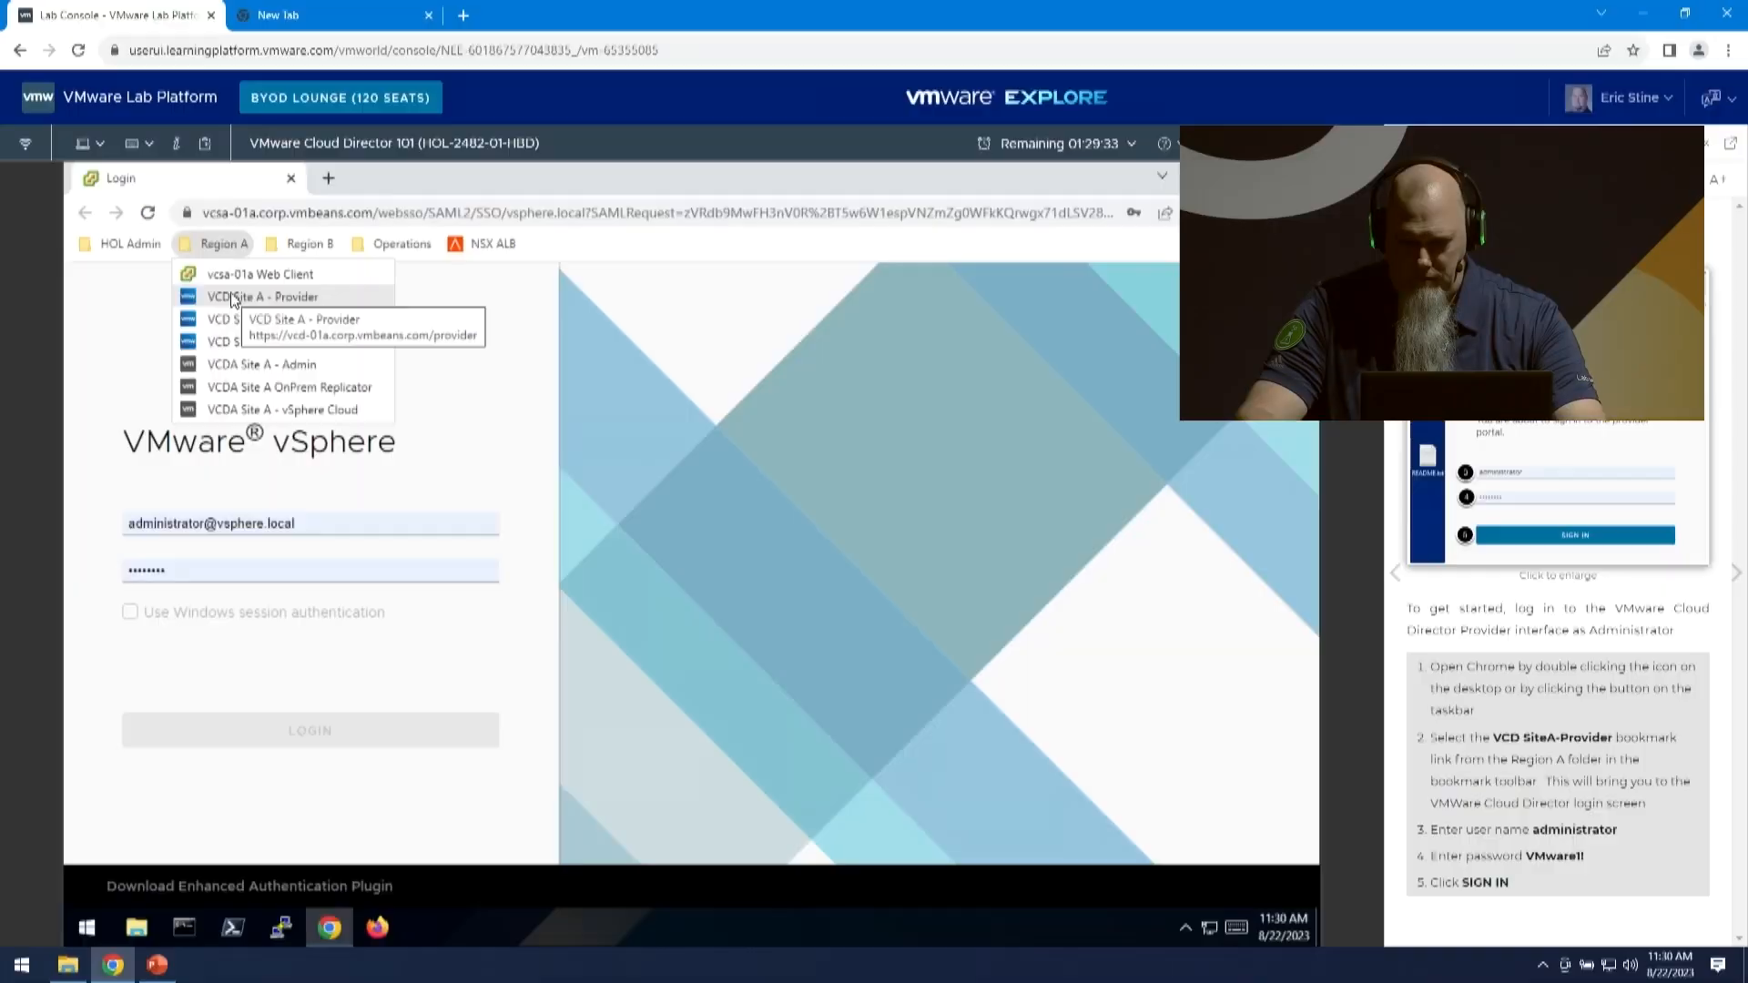
Sign in to the SiteA provider portal as administrator using the saved credentials
{"action": "left_click", "coordinate": [266, 295]}
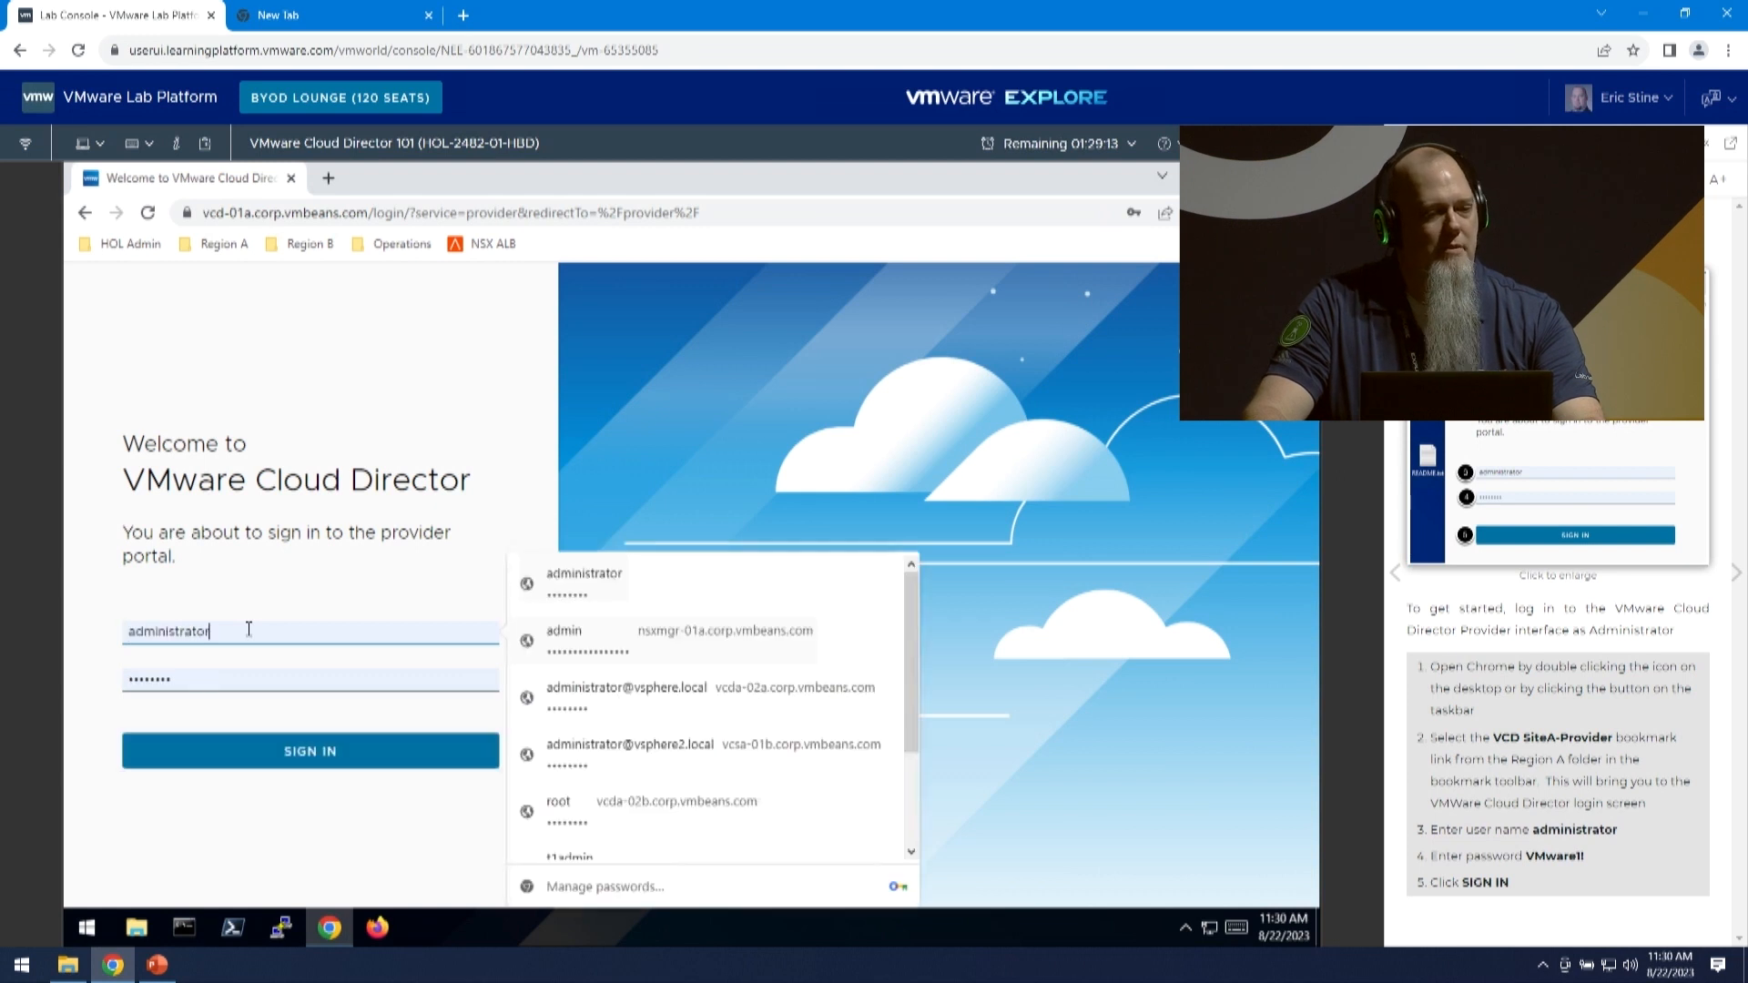
{"action": "left_click", "coordinate": [679, 696]}
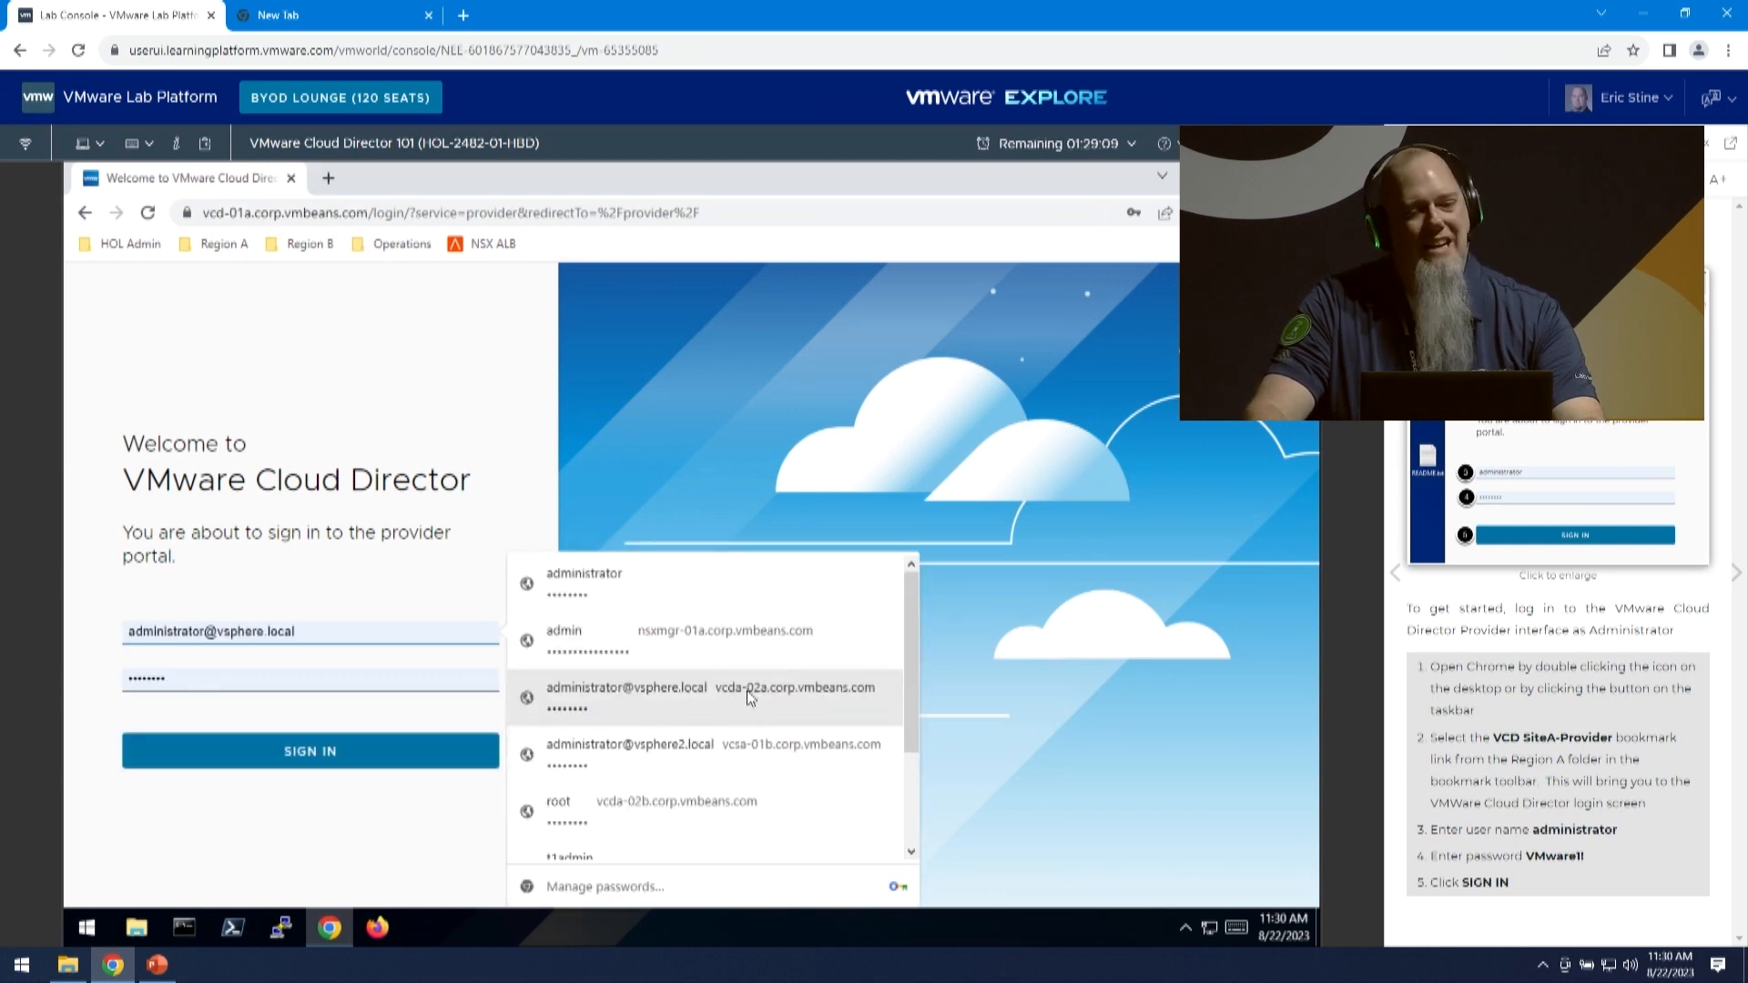
{"action": "left_click", "coordinate": [593, 809]}
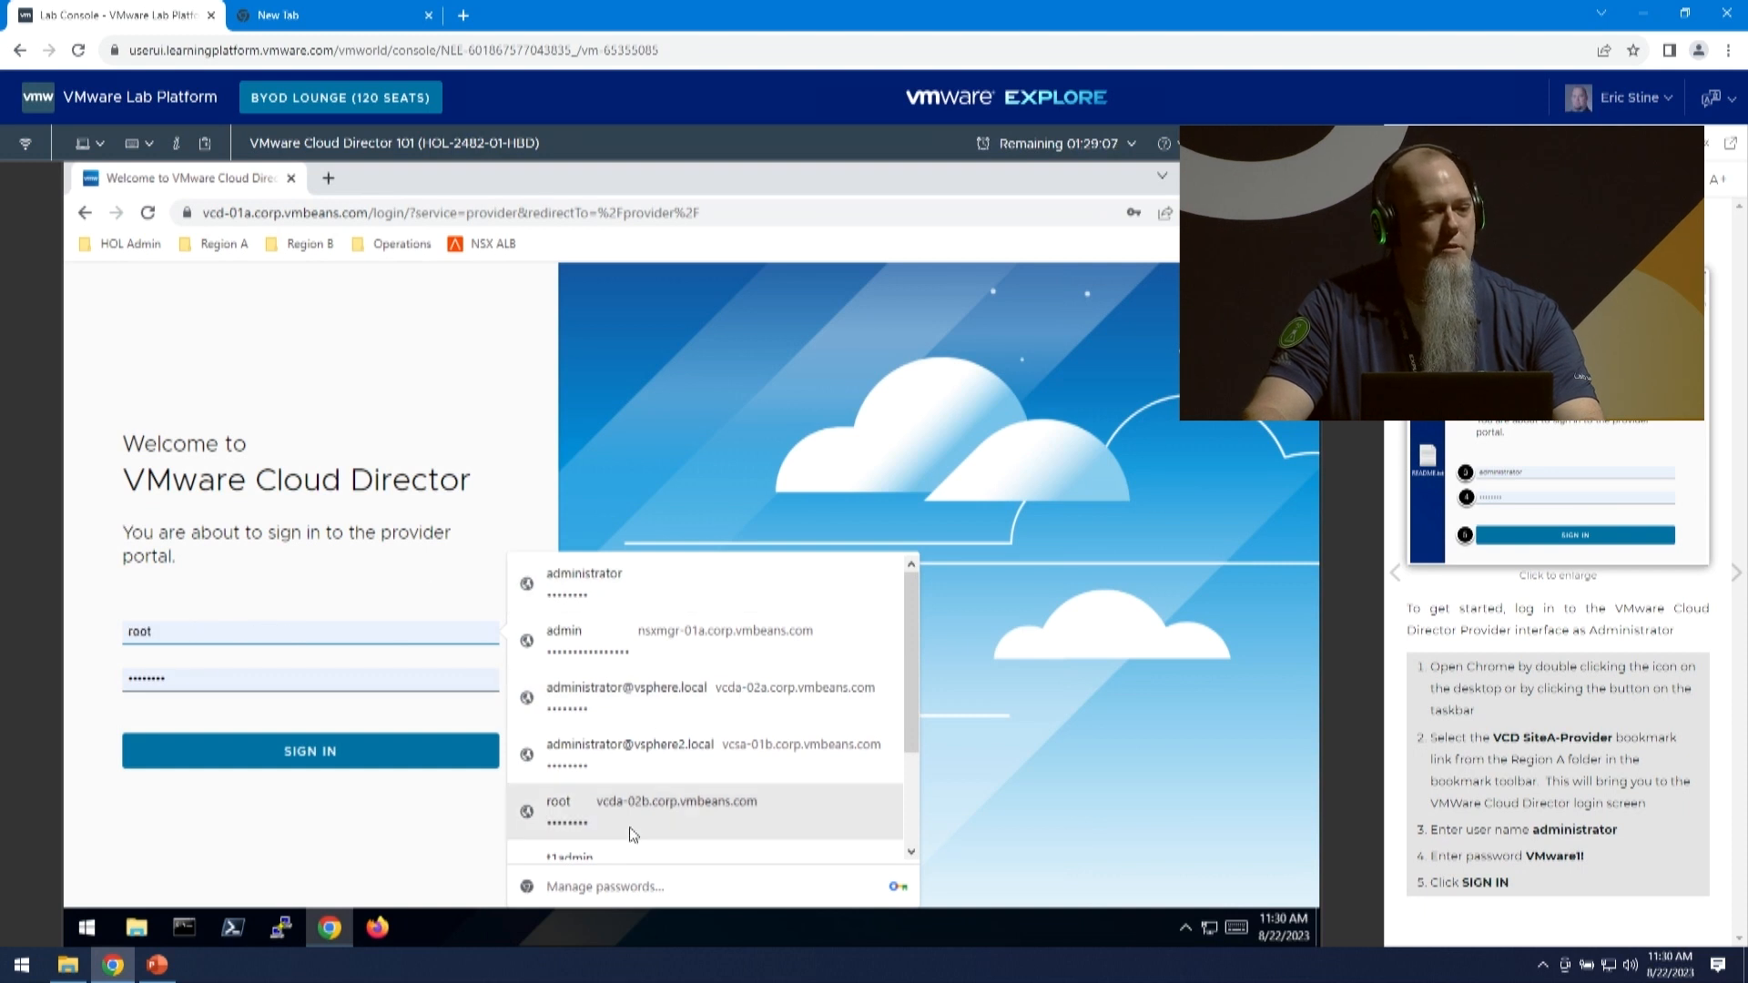
{"action": "left_click", "coordinate": [582, 573]}
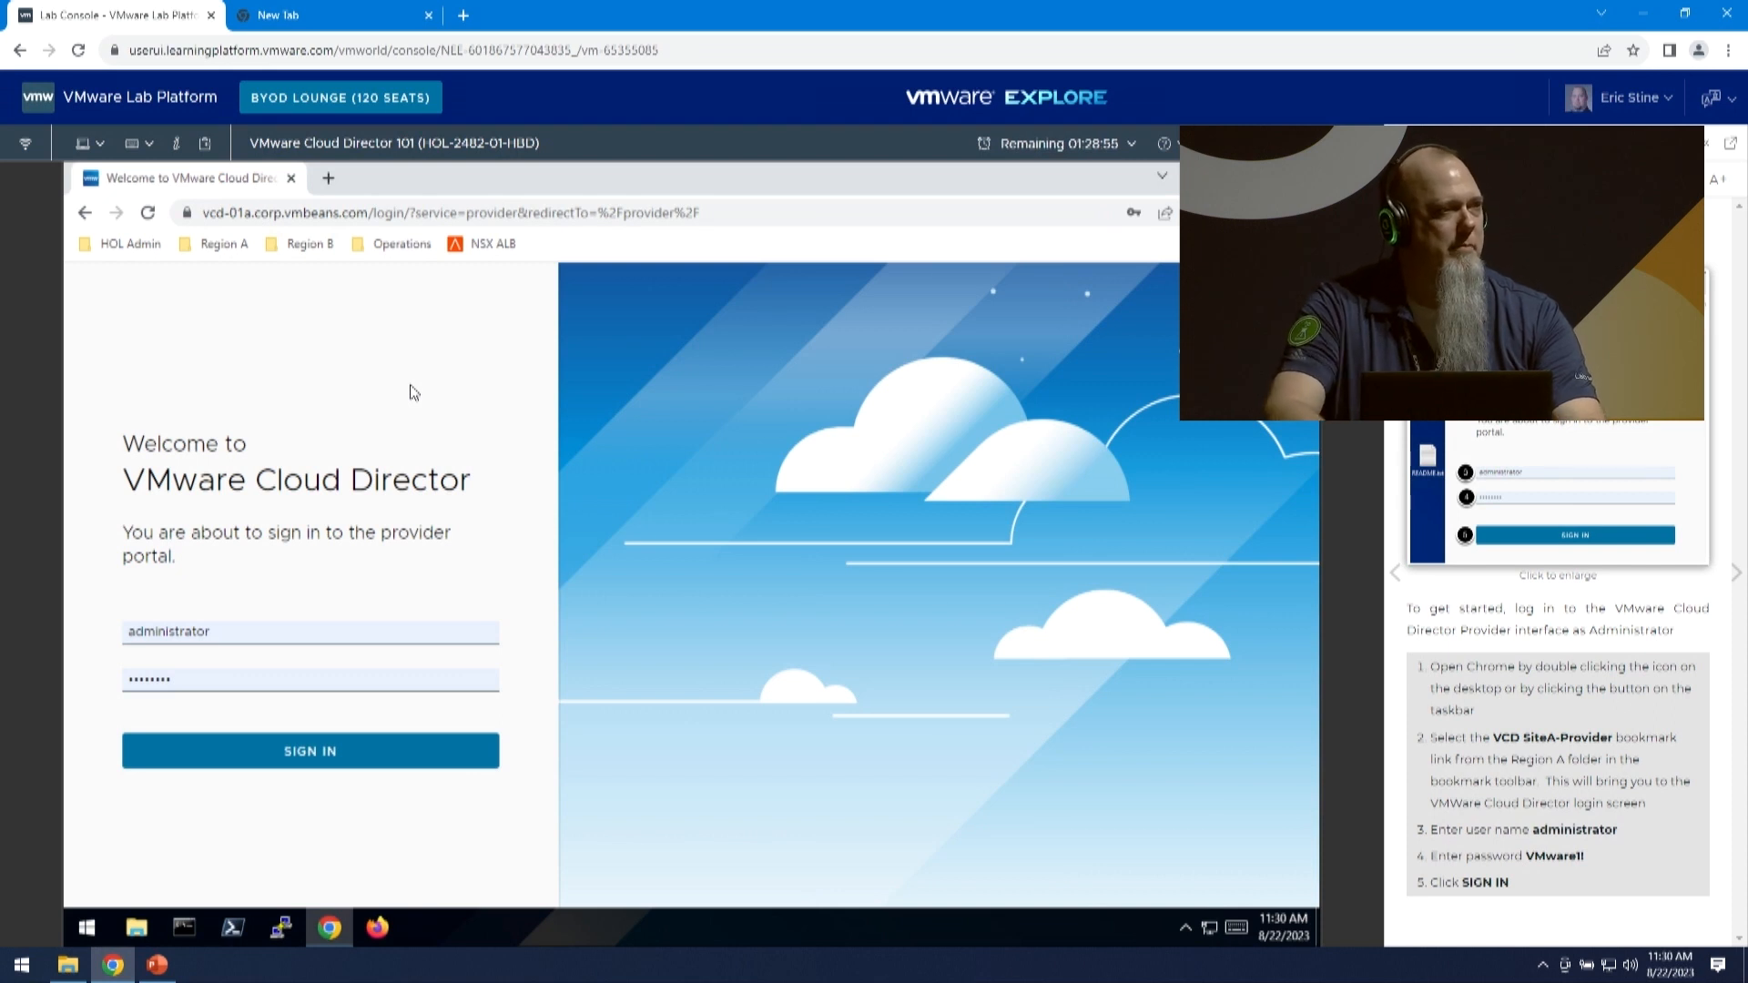
{"action": "mouse_move", "coordinate": [420, 382]}
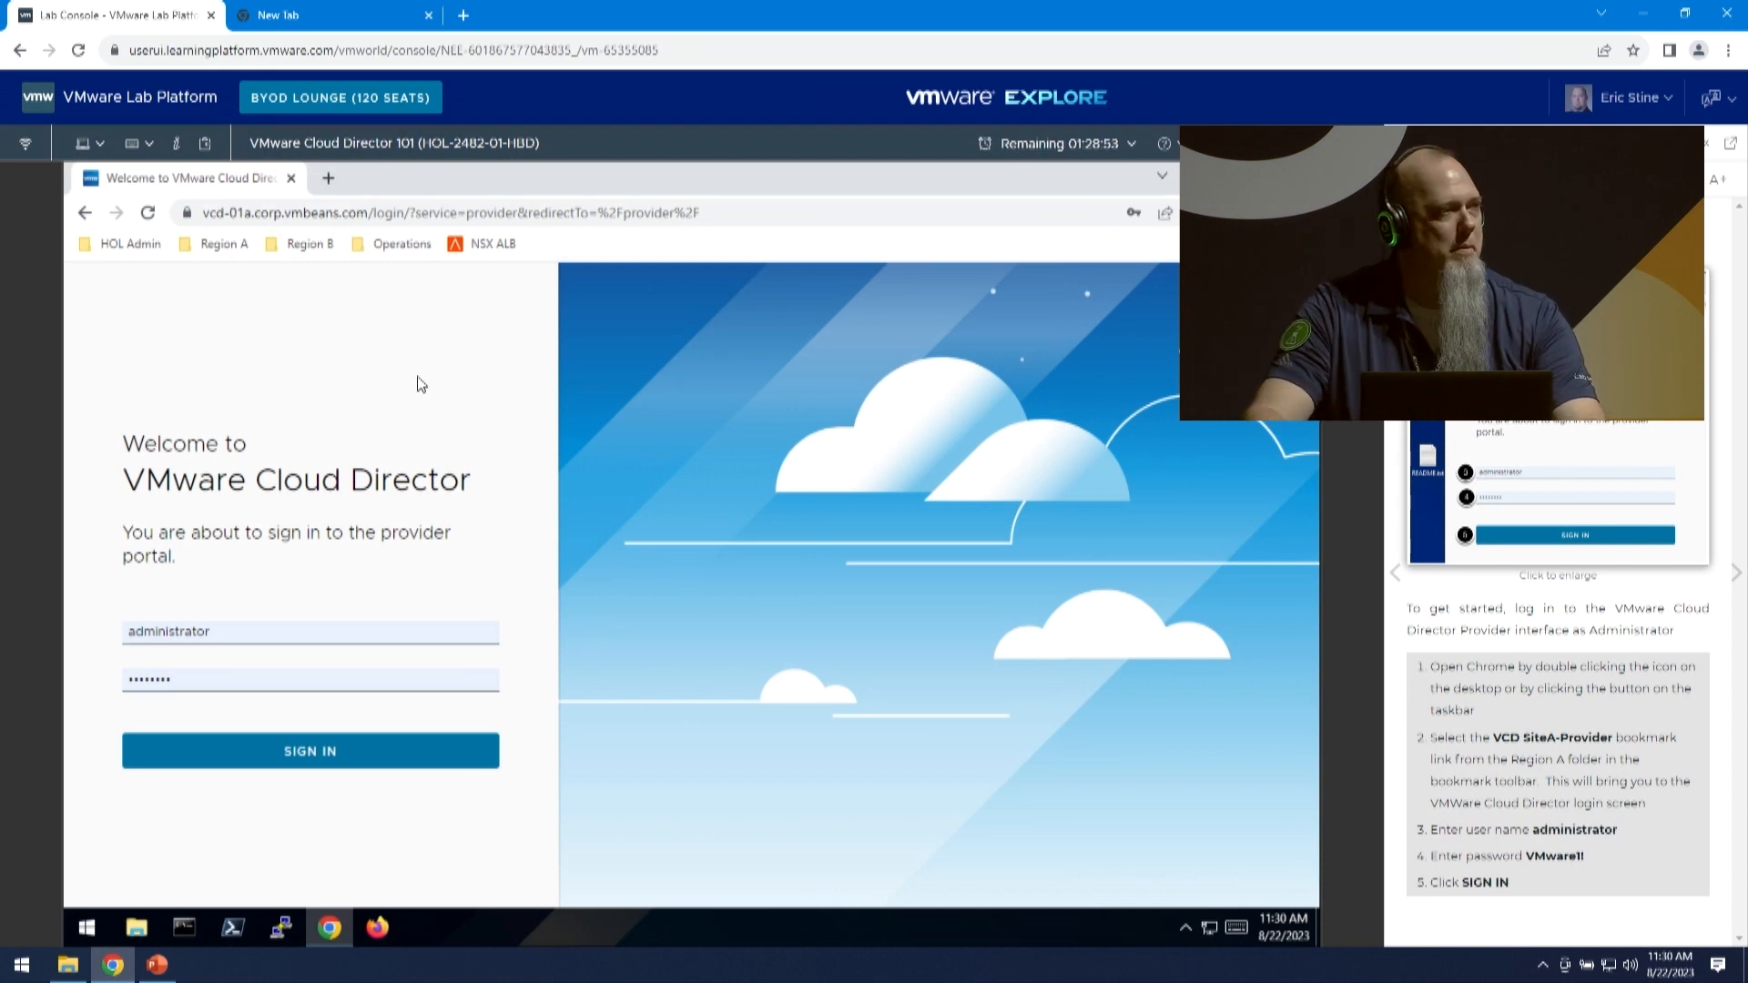
{"action": "mouse_move", "coordinate": [445, 386]}
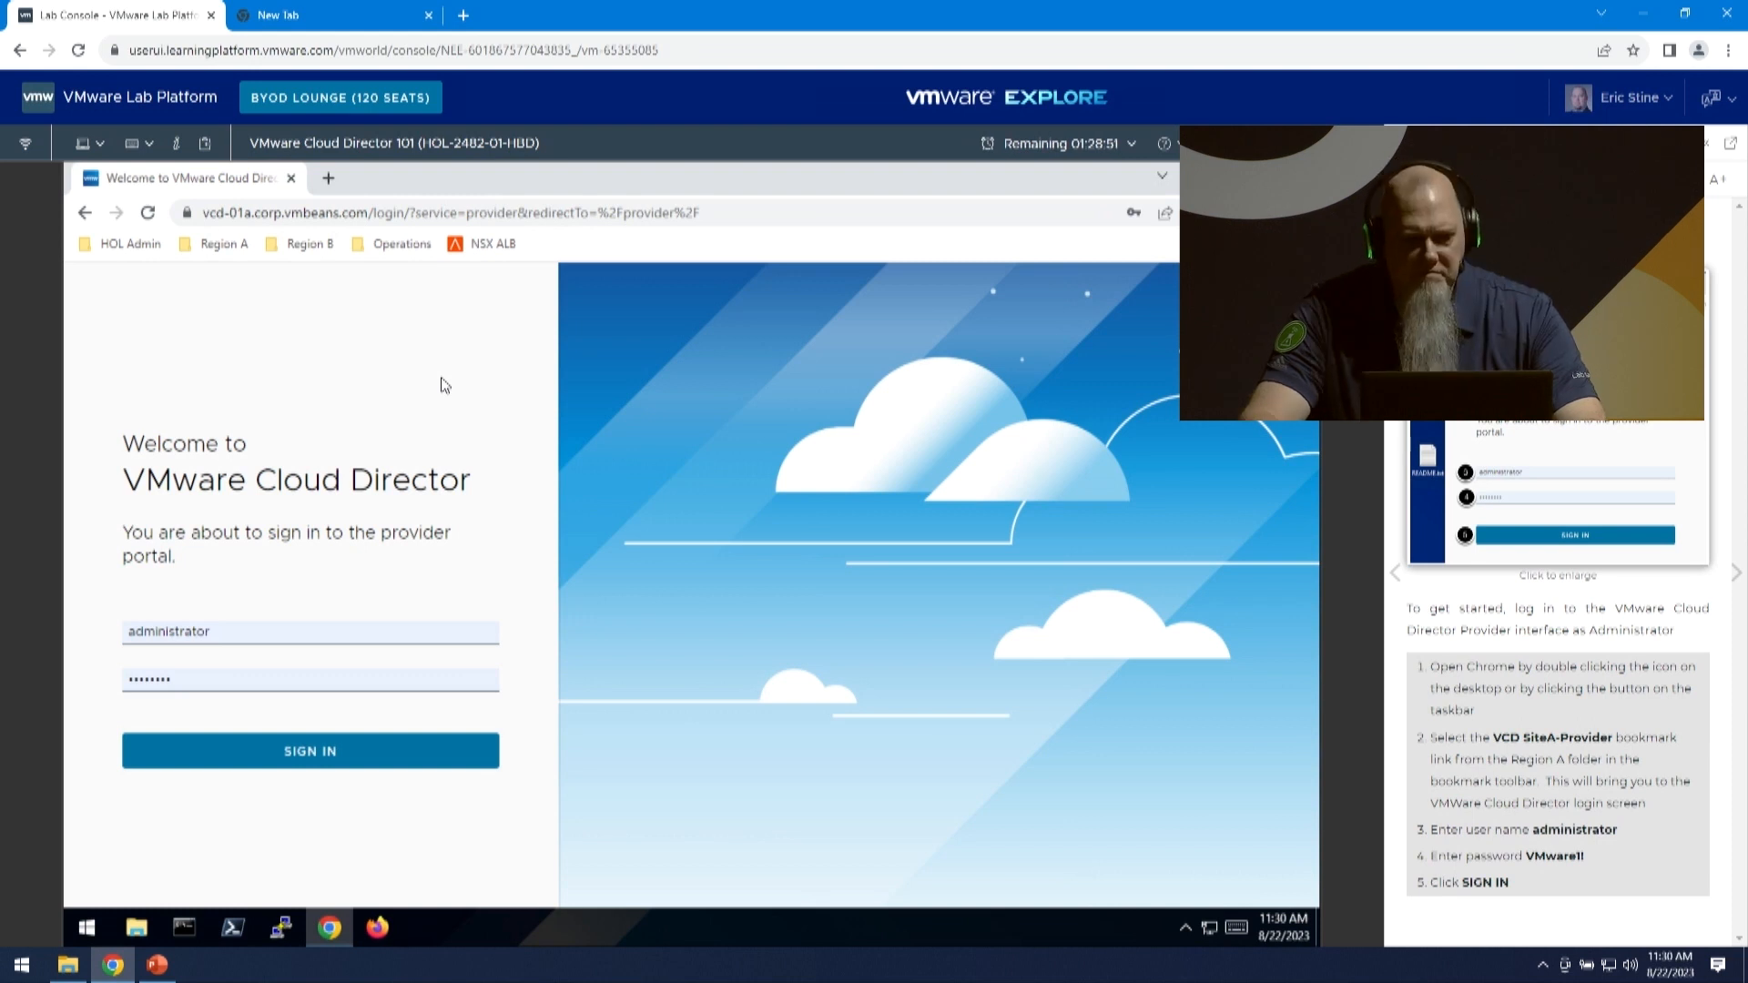
{"action": "left_click", "coordinate": [309, 750]}
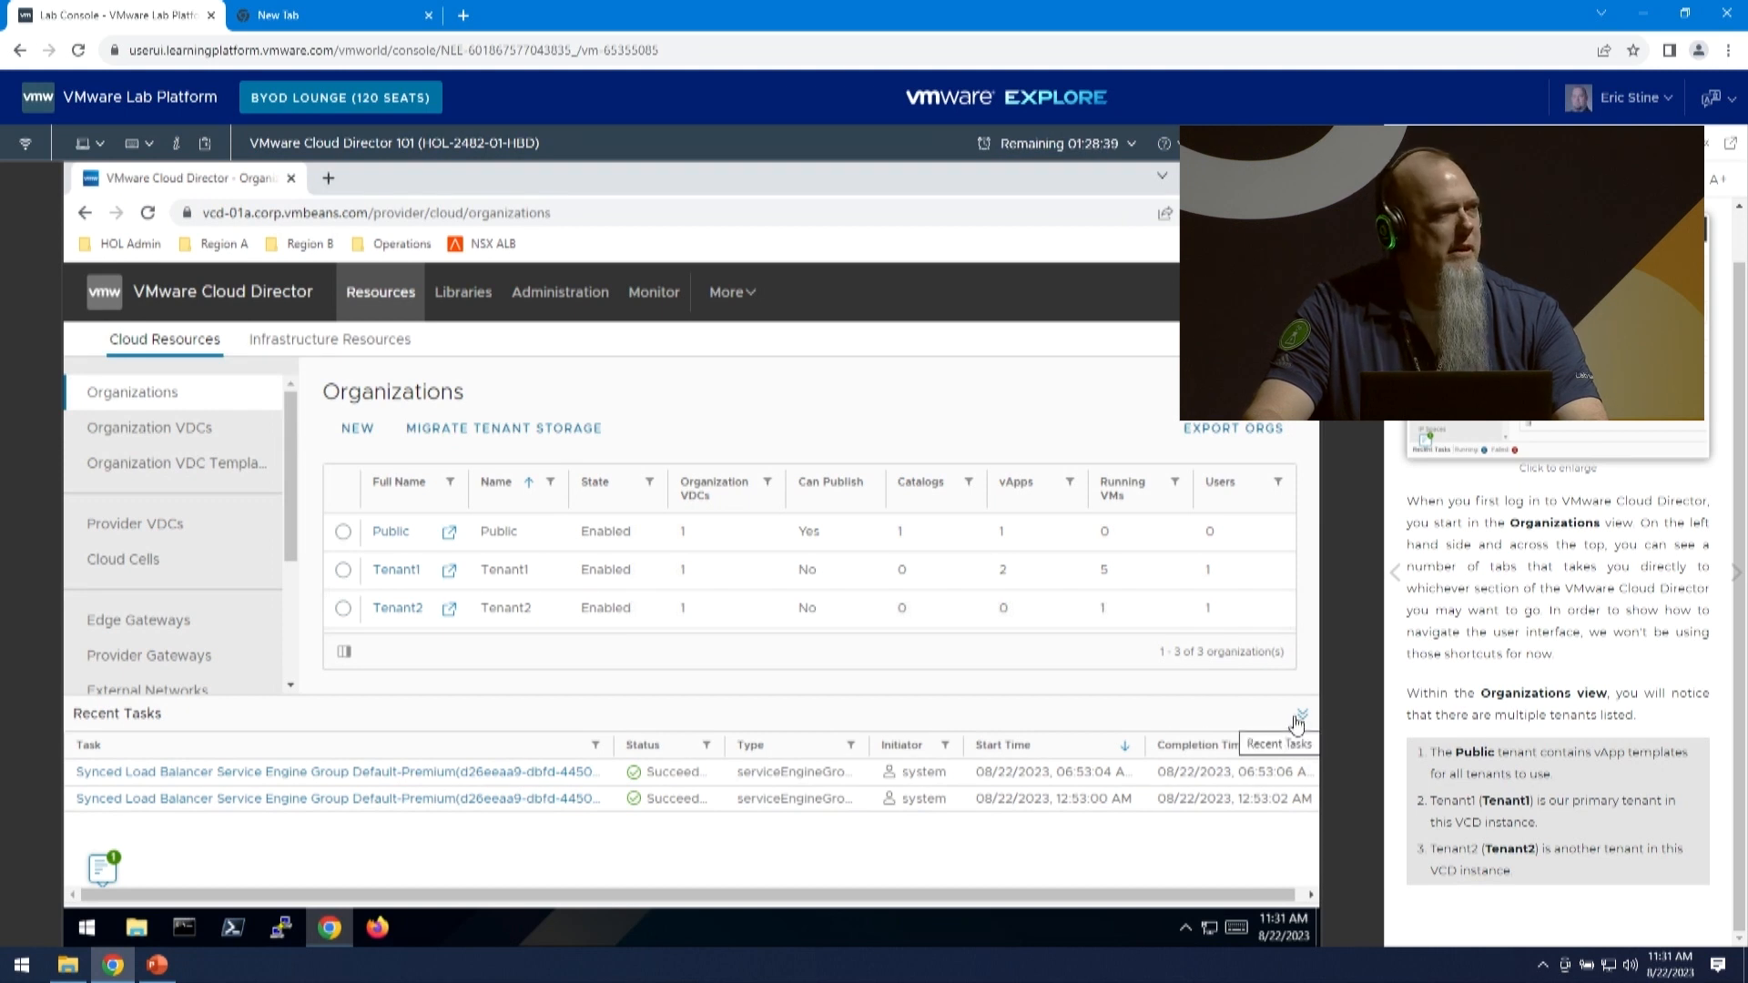
{"action": "mouse_move", "coordinate": [1304, 717]}
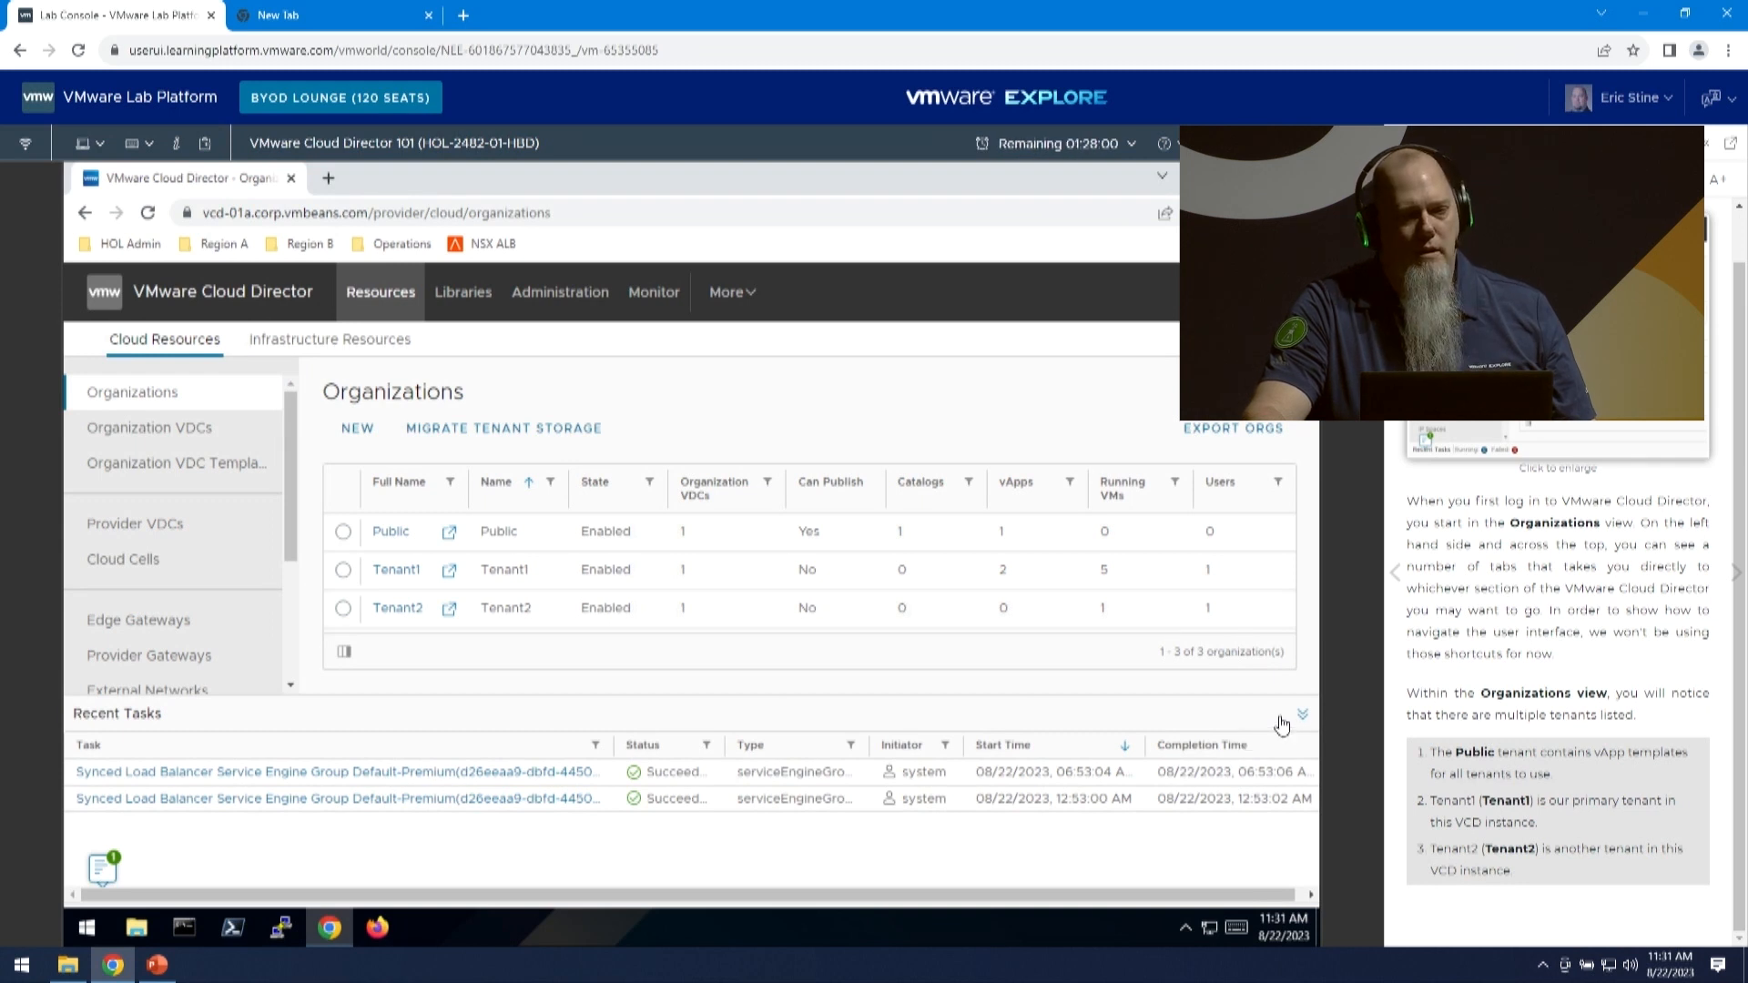
Collapse the Recent Tasks panel below the Organizations list (Public, Tenant1, Tenant2)
{"action": "left_click", "coordinate": [1300, 713]}
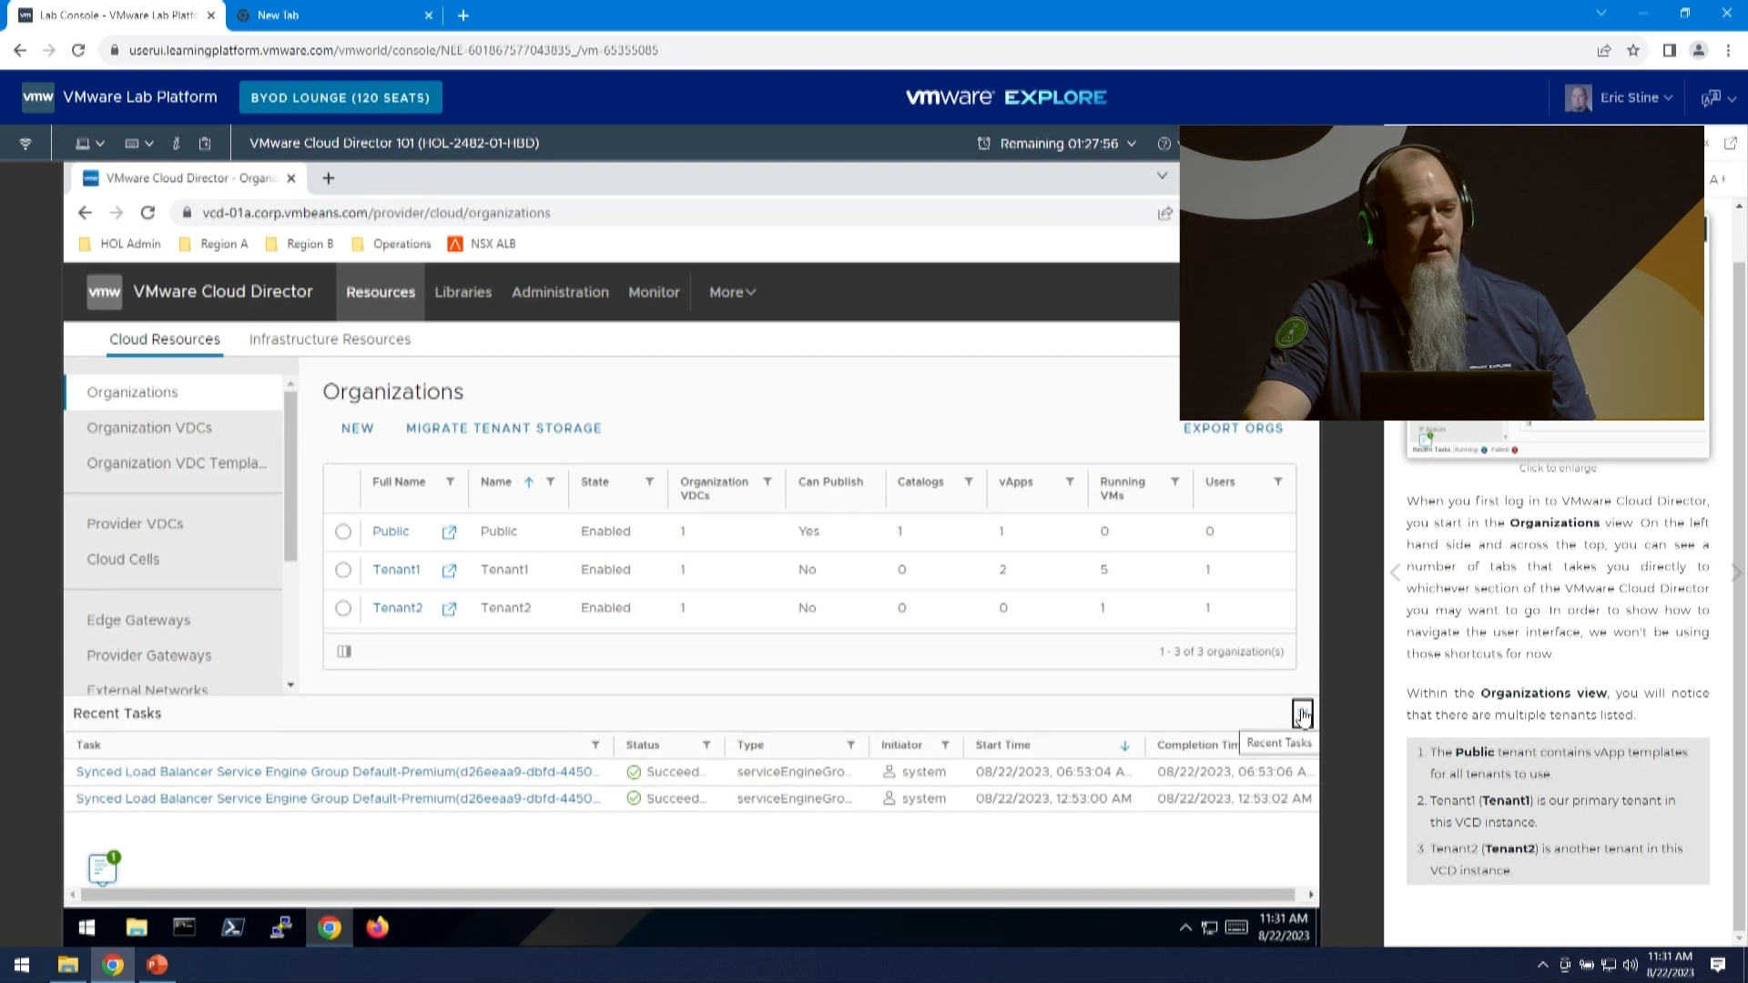
{"action": "left_click", "coordinate": [1300, 714]}
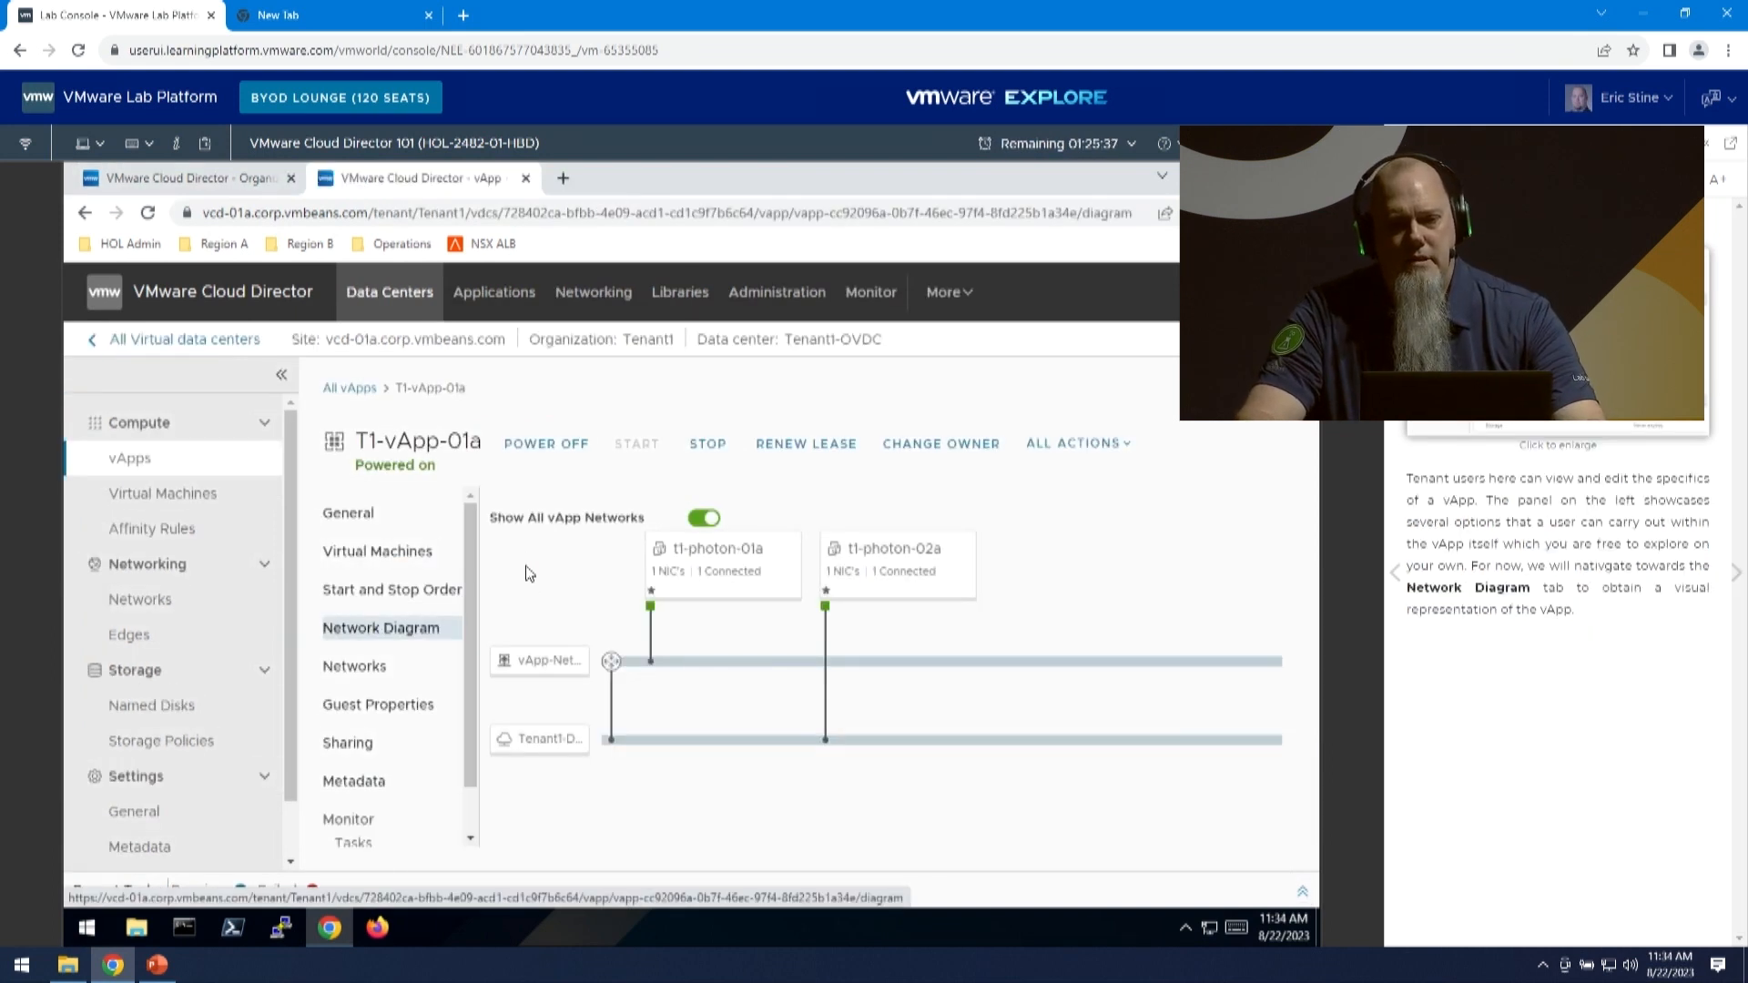
{"action": "mouse_move", "coordinate": [508, 568]}
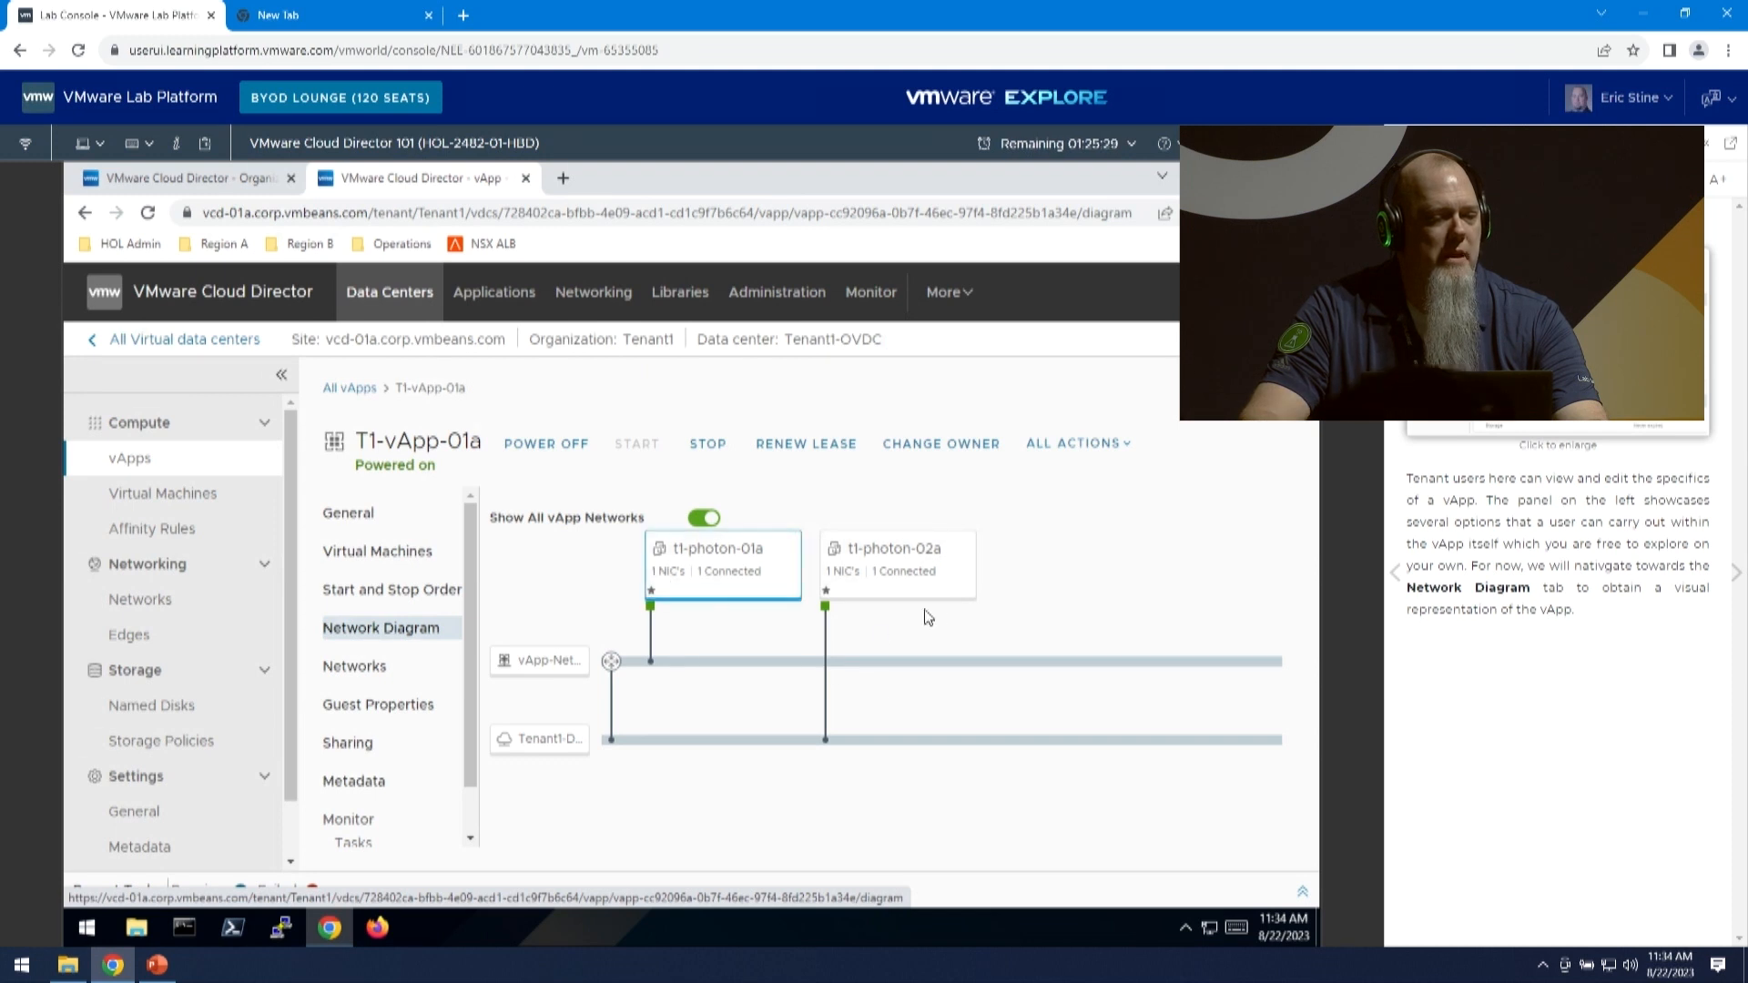
{"action": "mouse_move", "coordinate": [940, 746]}
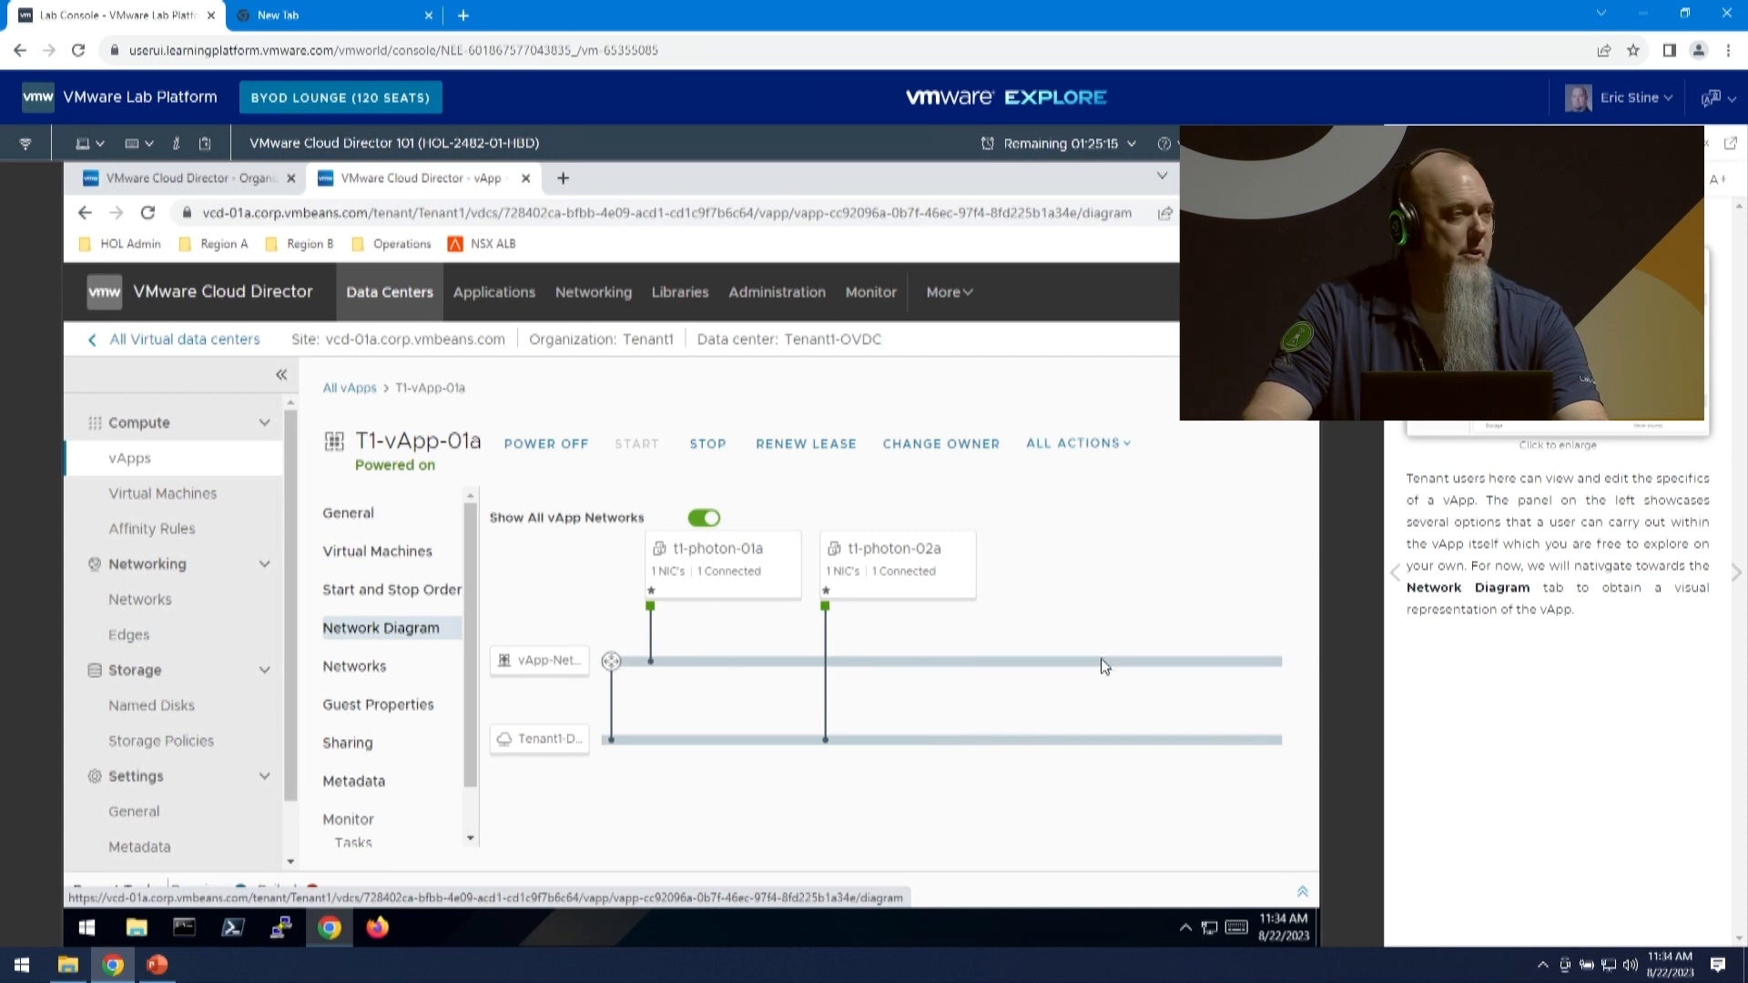
{"action": "mouse_move", "coordinate": [610, 661]}
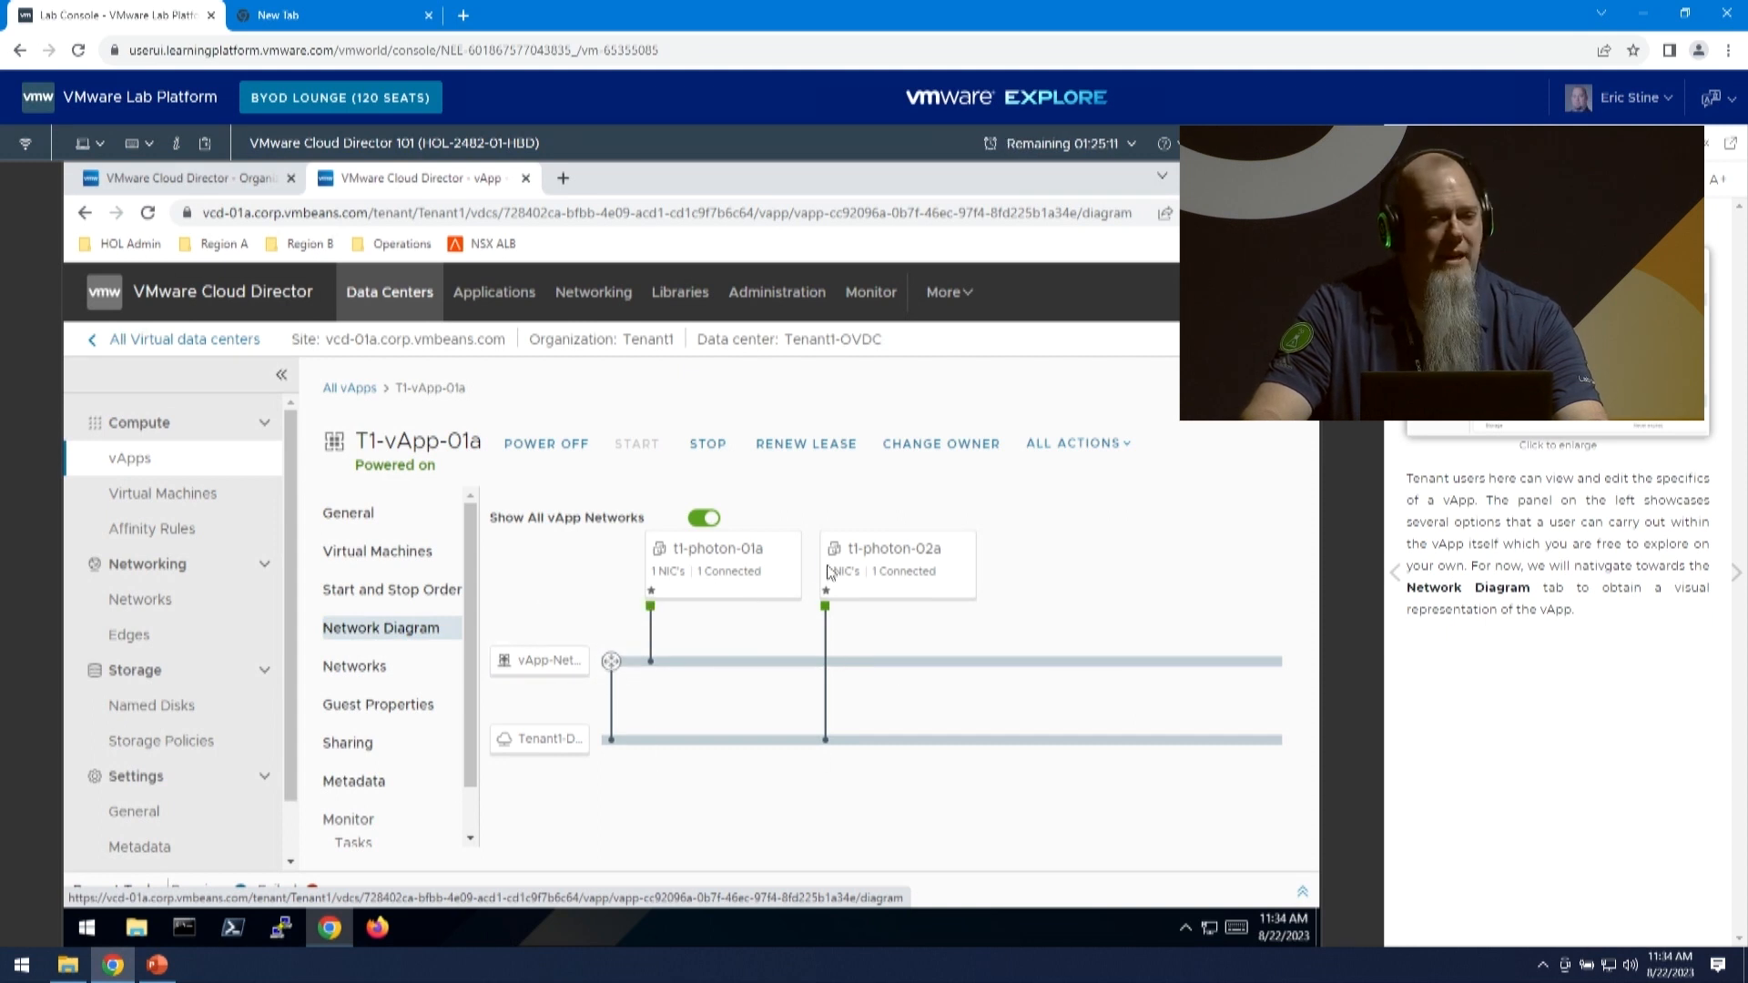
{"action": "mouse_move", "coordinate": [849, 761]}
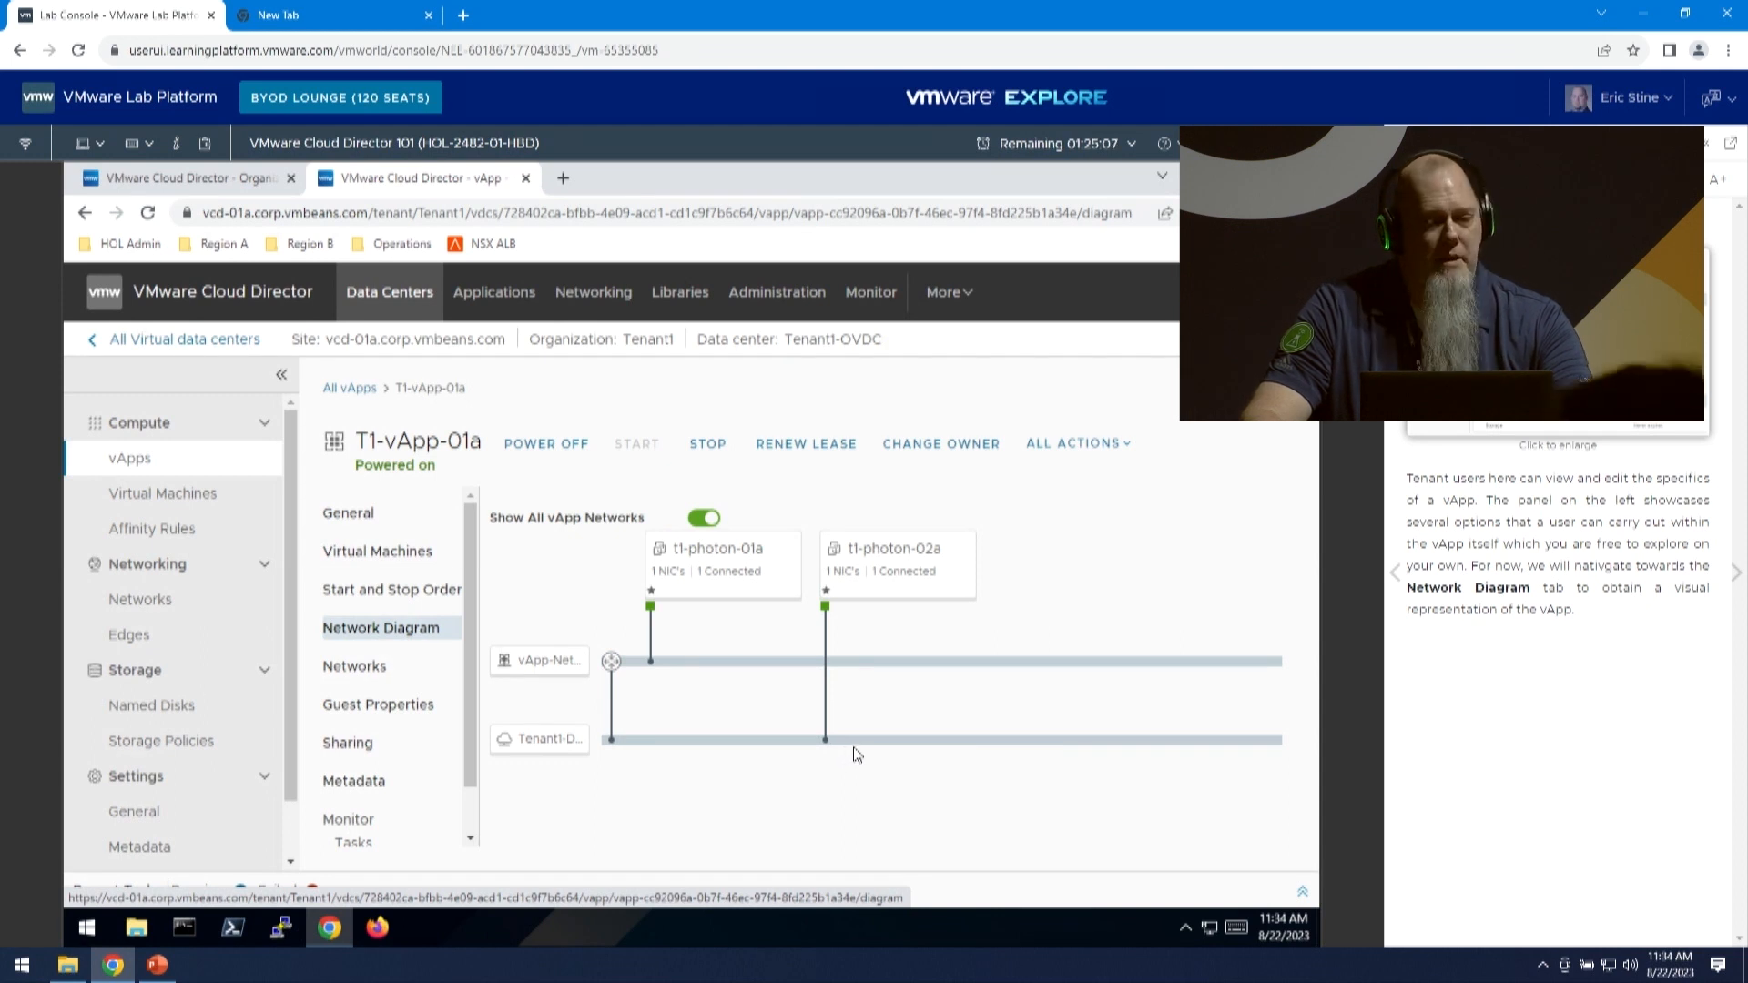
{"action": "mouse_move", "coordinate": [939, 742]}
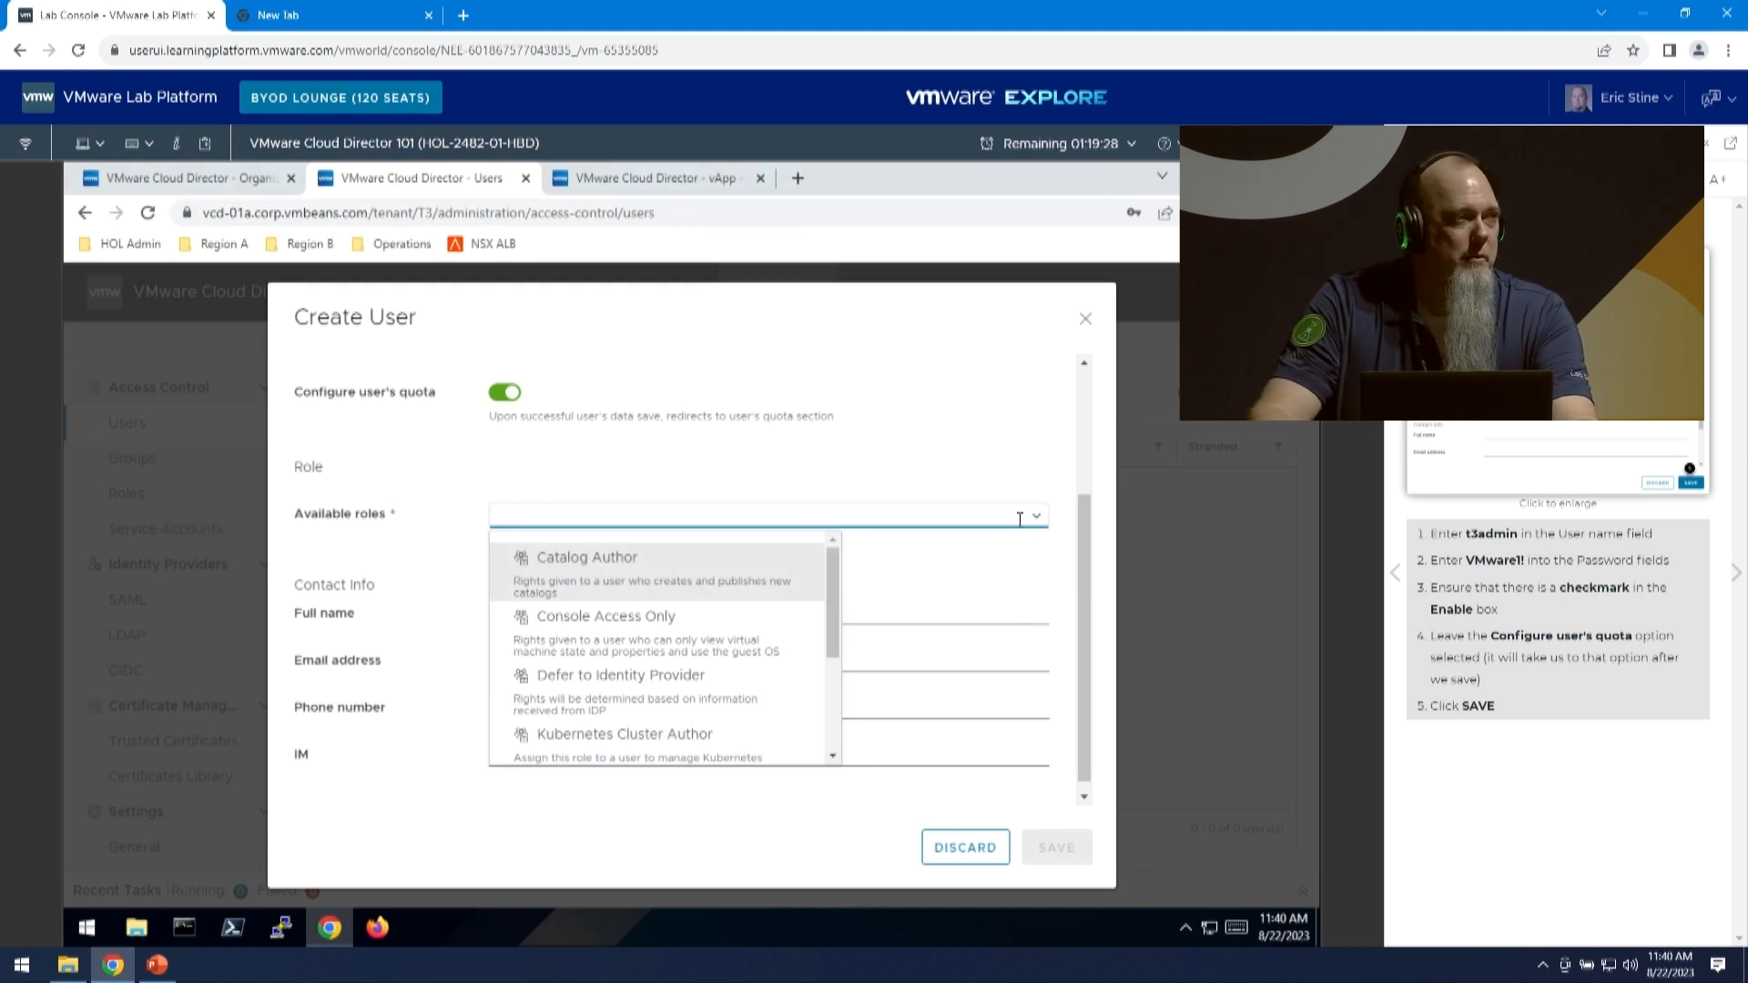
{"action": "mouse_move", "coordinate": [560, 685]}
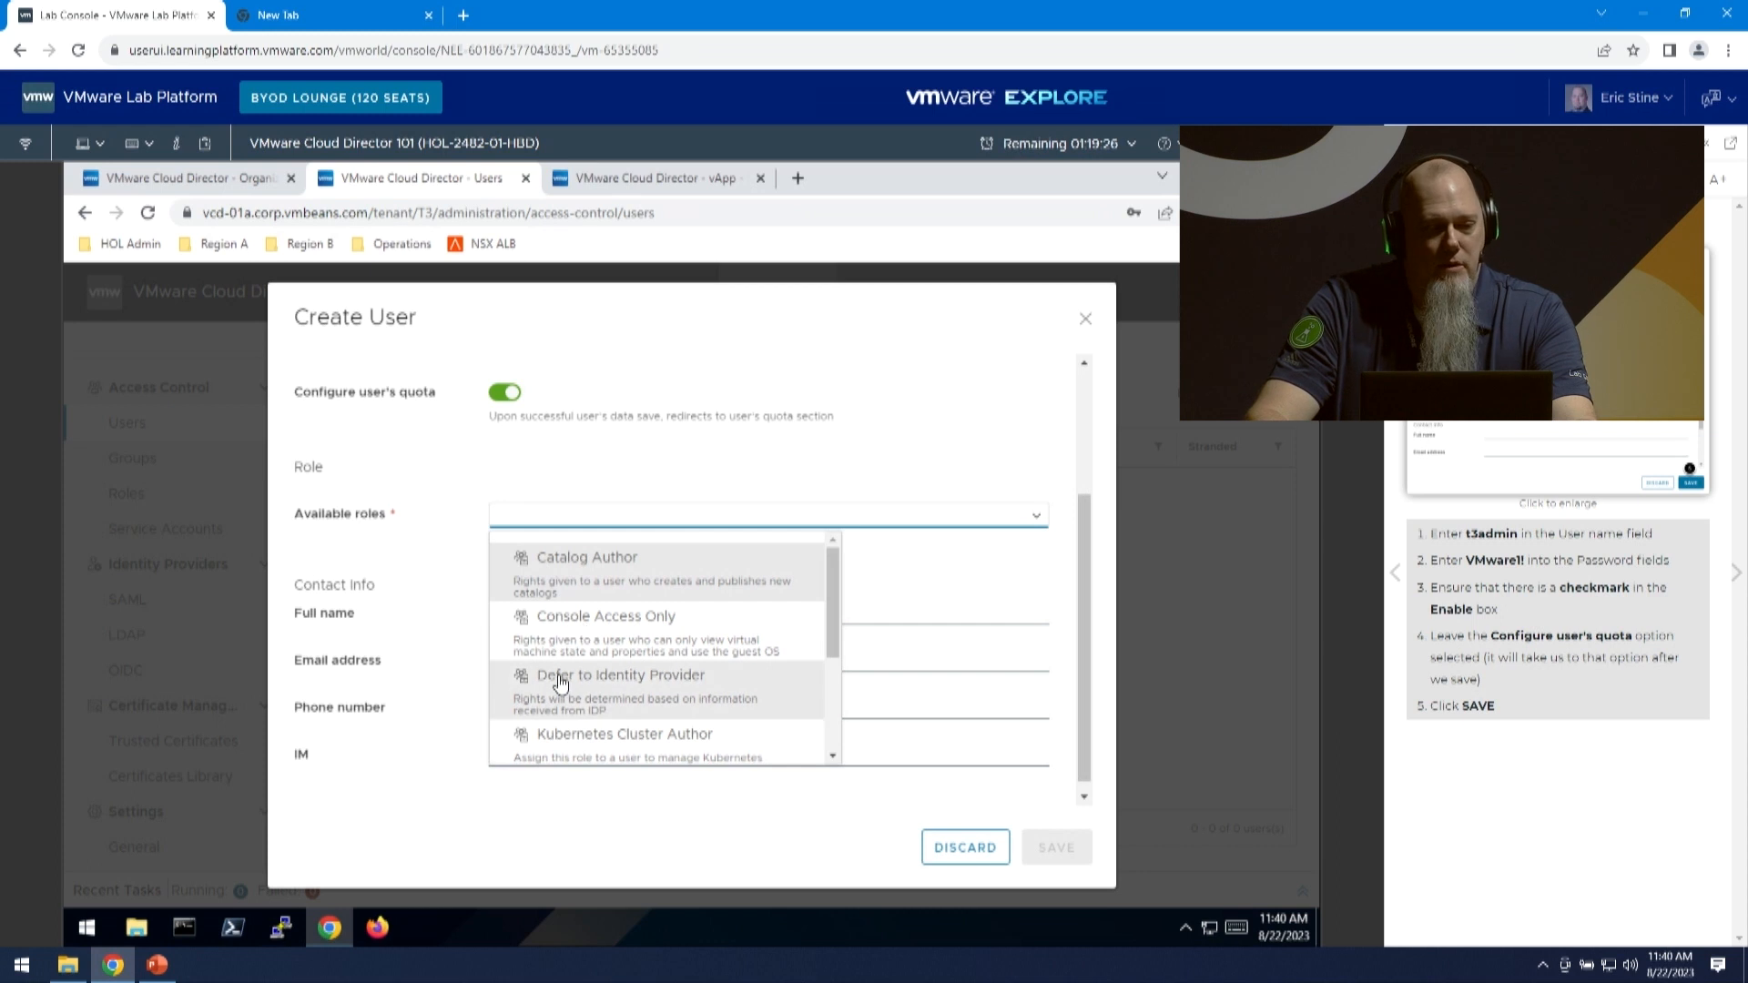
{"action": "mouse_move", "coordinate": [778, 604]}
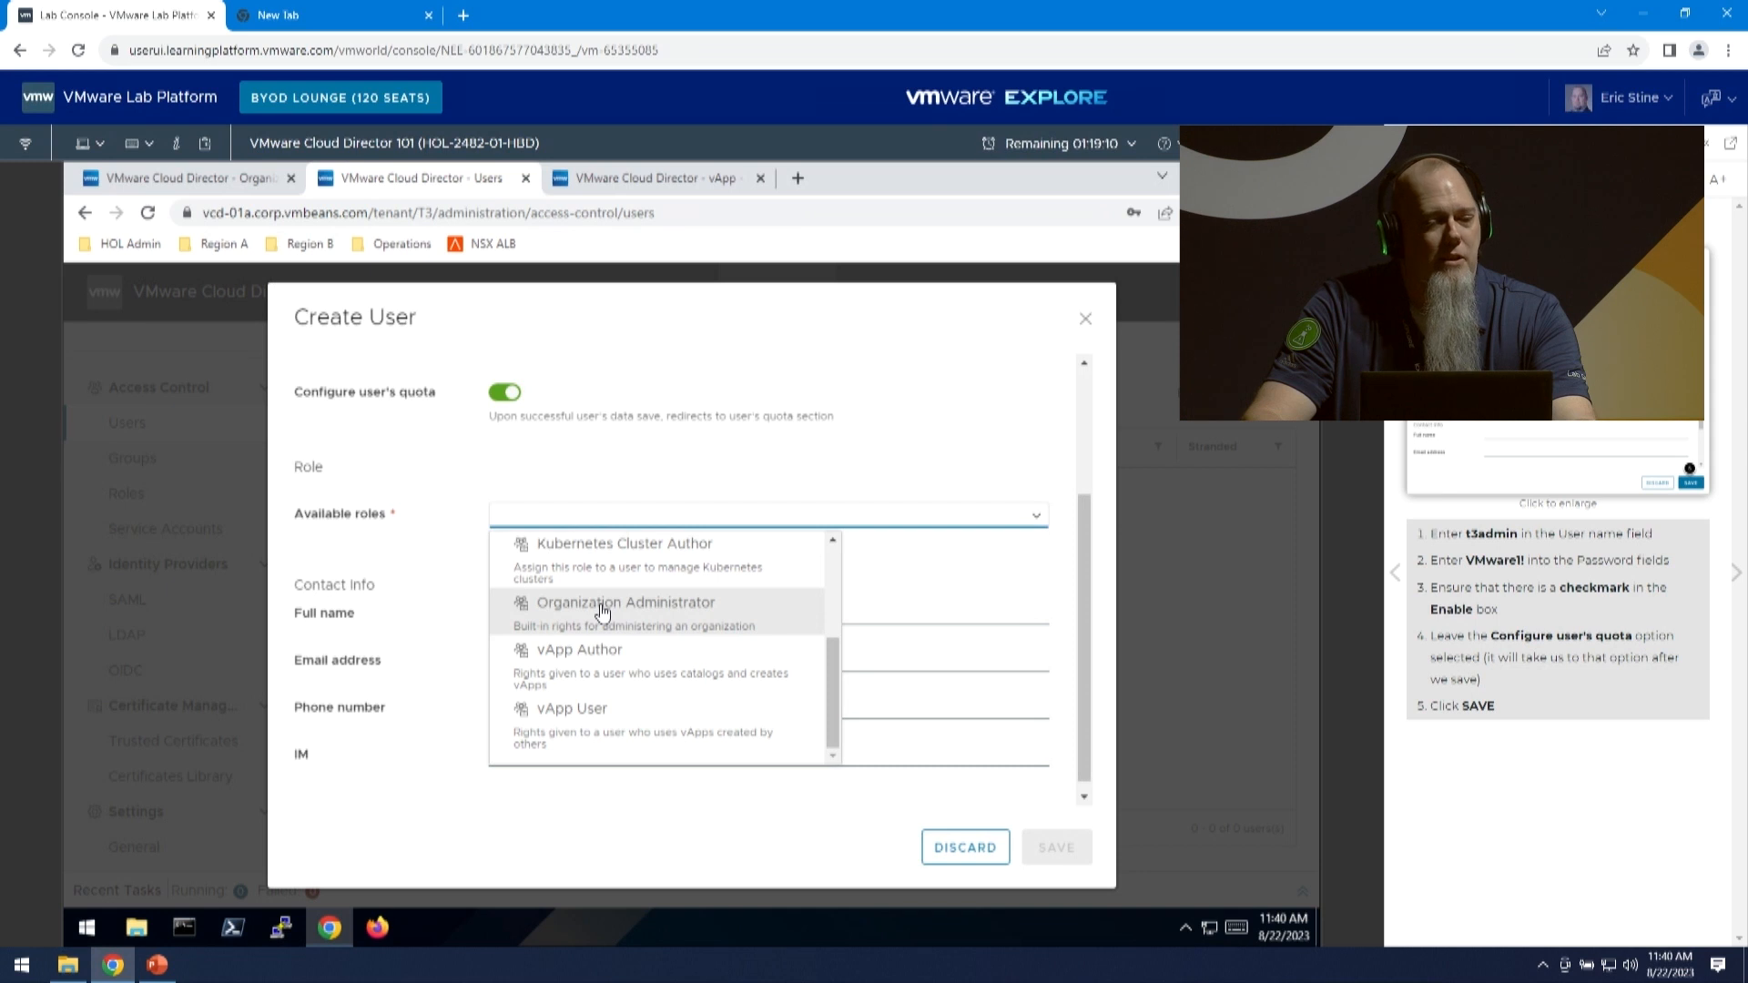
Assign the Organization Administrator role to the new tenant user
{"action": "left_click", "coordinate": [626, 602]}
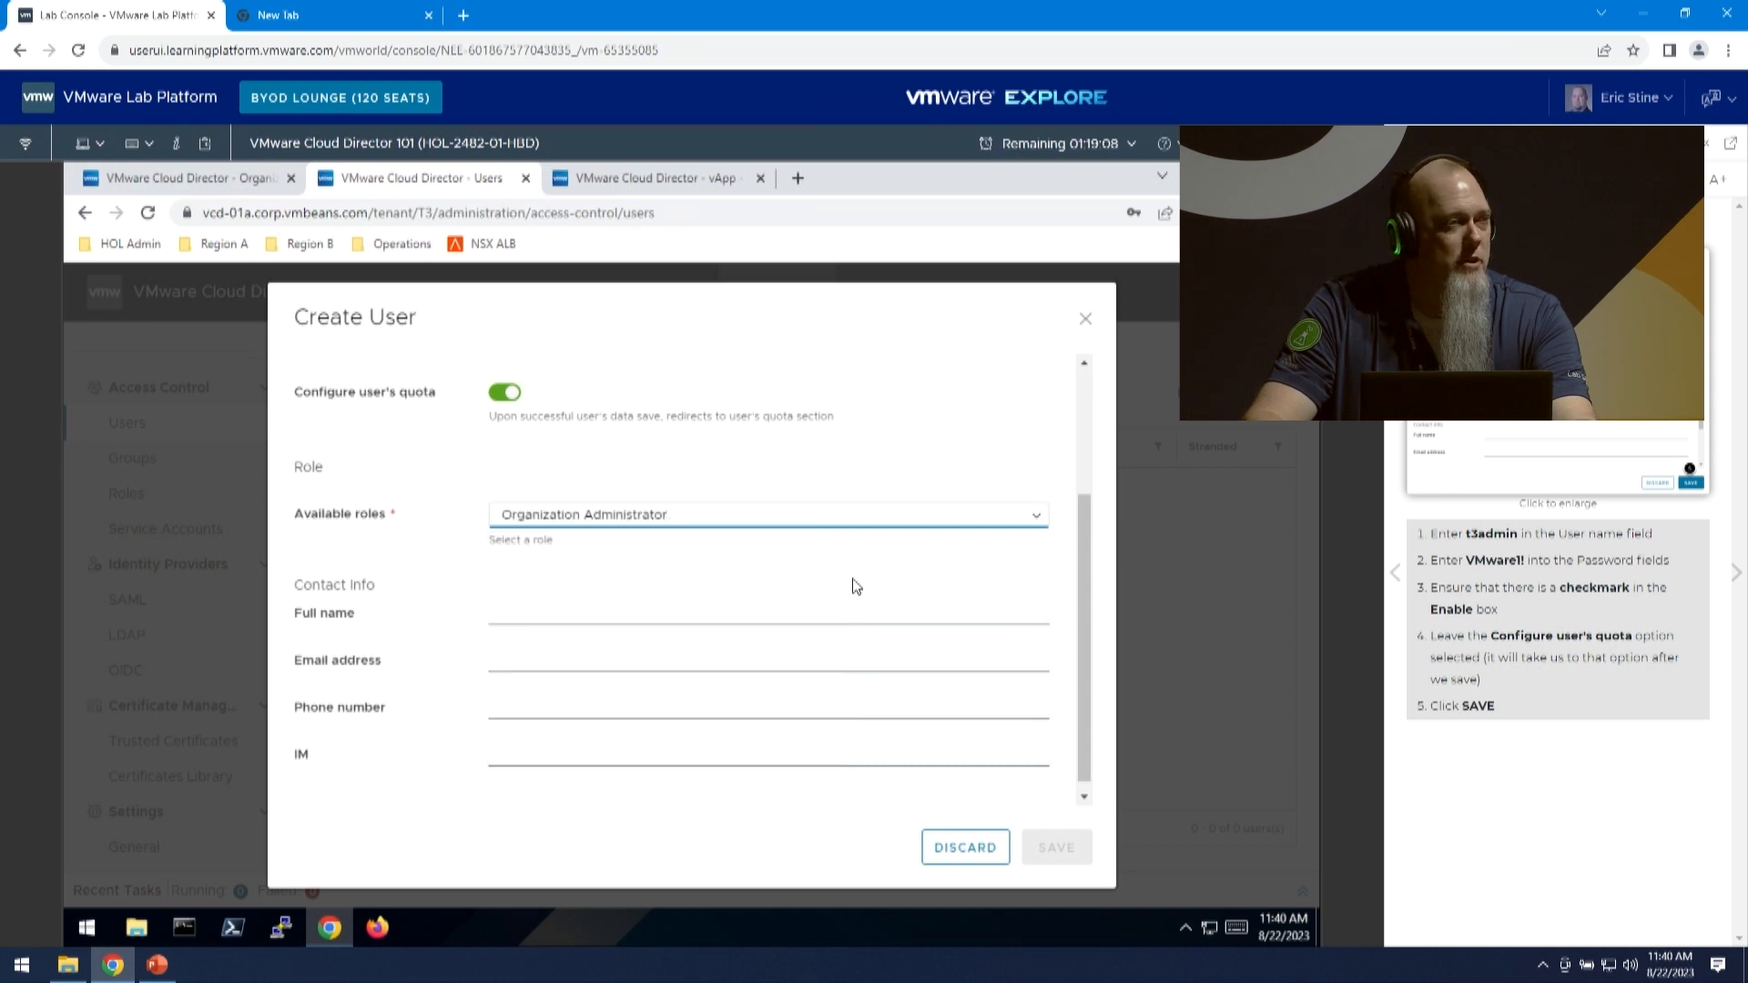